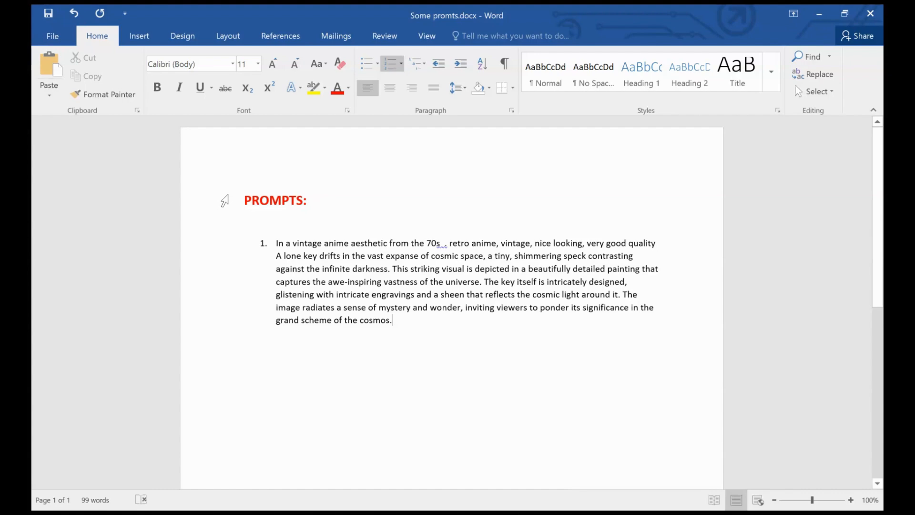
Step: Scroll to the later prompts and send ChatGPT the Naoko Takeuchi-inspired anime wallpaper rewrite request
key("ctrl+a")
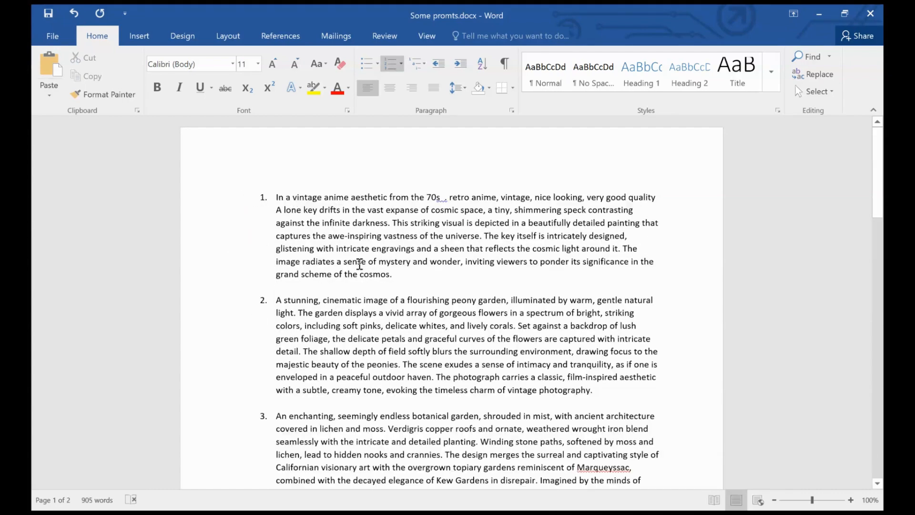
scroll("down", 3)
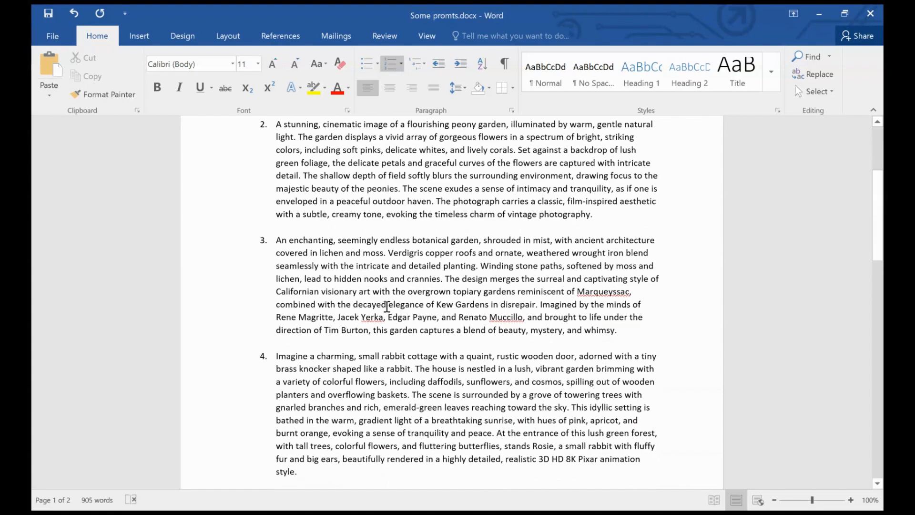
scroll("down", 3)
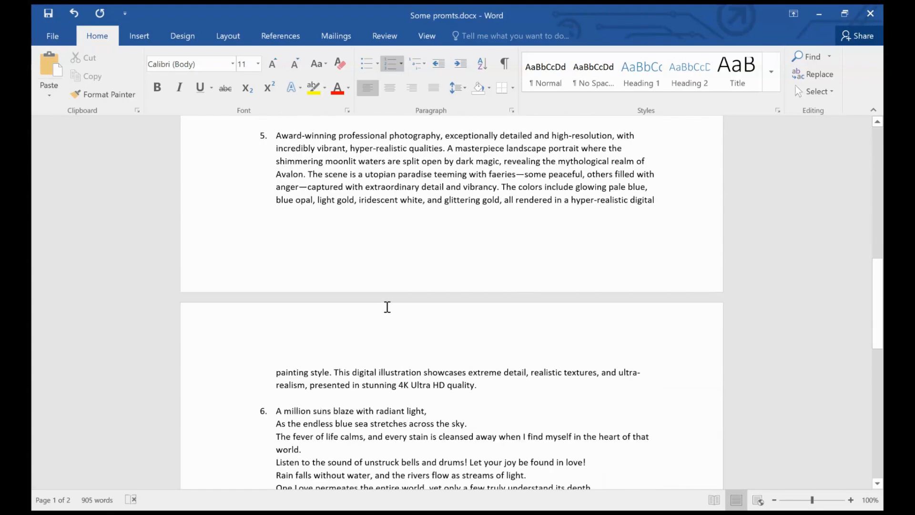
scroll("down", 3)
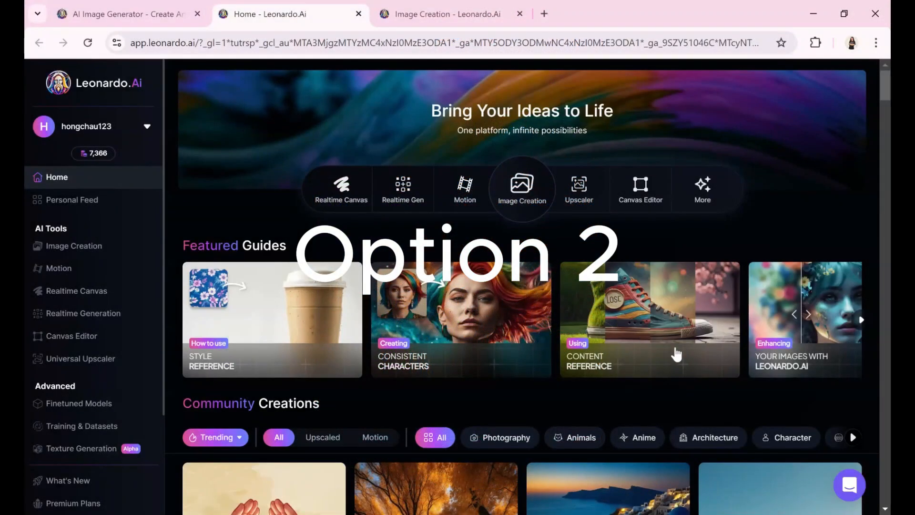
scroll("down", 3)
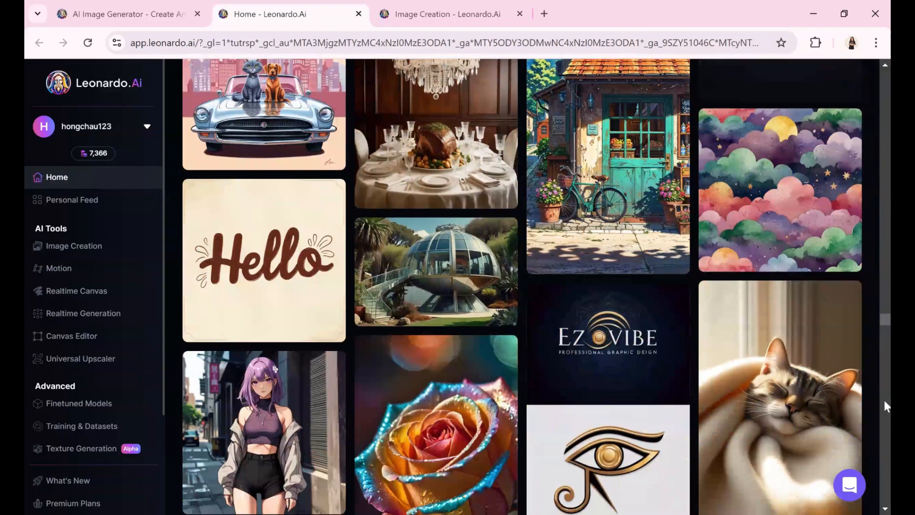
scroll("down", 3)
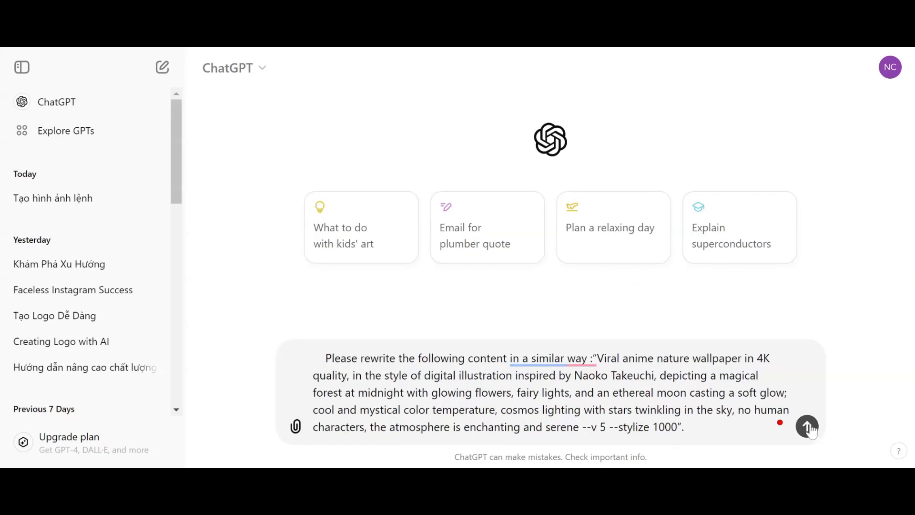
left_click(807, 426)
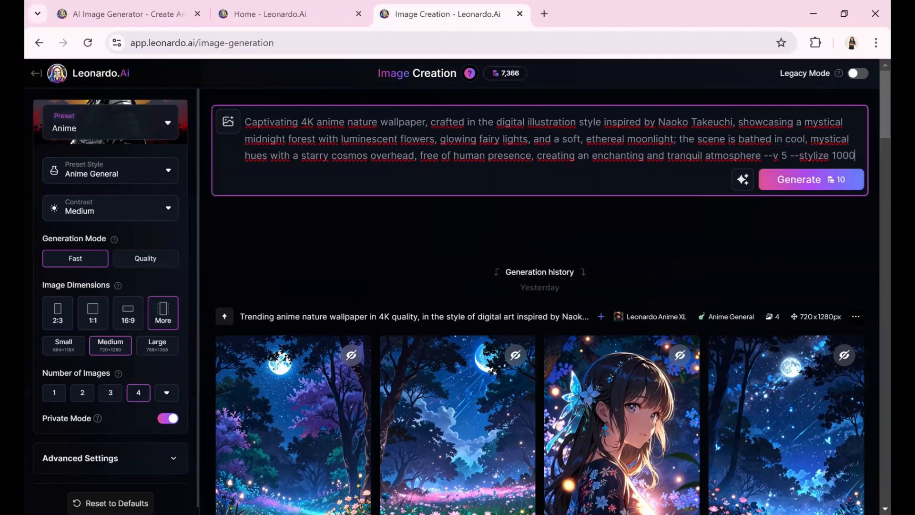
Step: Paste the rewritten Captivating 4K anime nature wallpaper prompt into Leonardo's prompt box
key("ctrl+v")
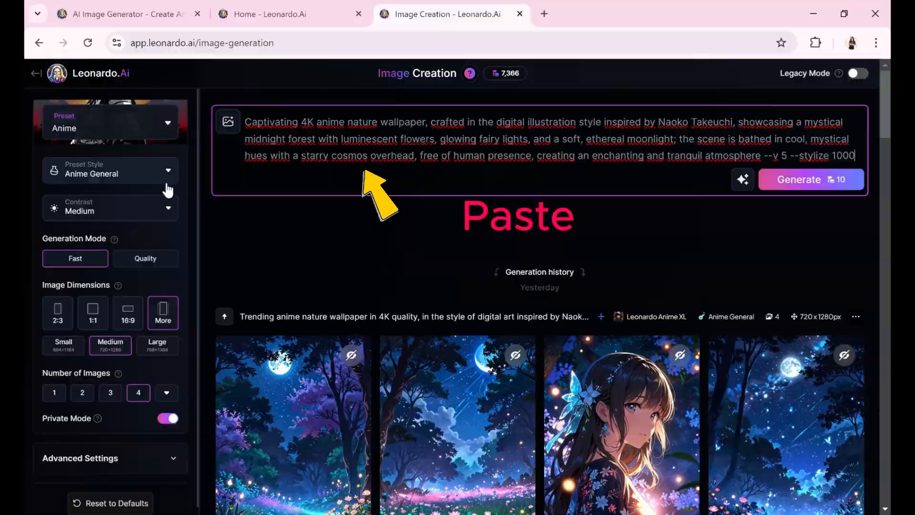
left_click(286, 14)
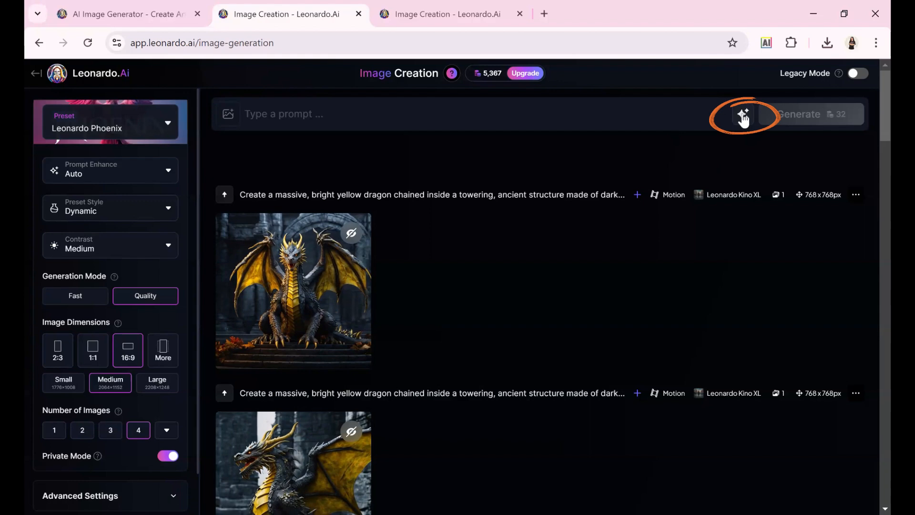
Step: Describe an uploaded picture with AI, generate the cat-in-yellow-jacket images, and browse them enlarged
left_click(743, 114)
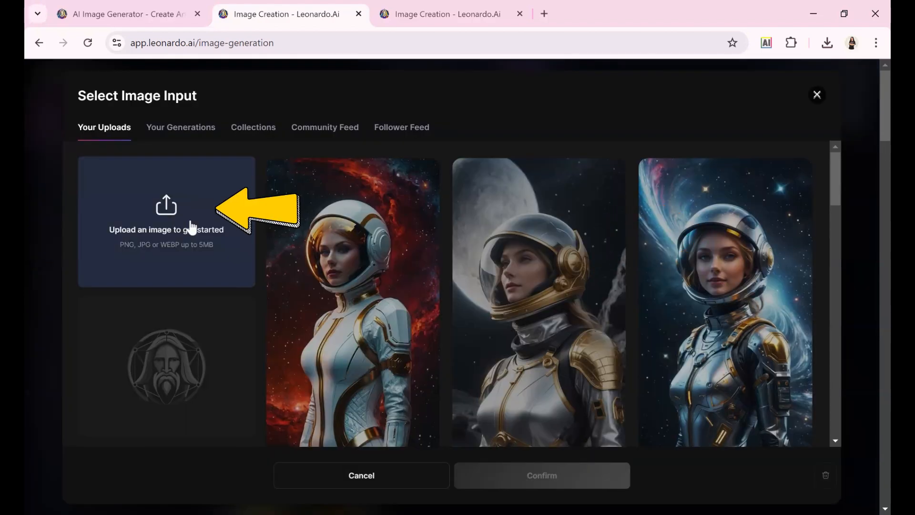
left_click(817, 94)
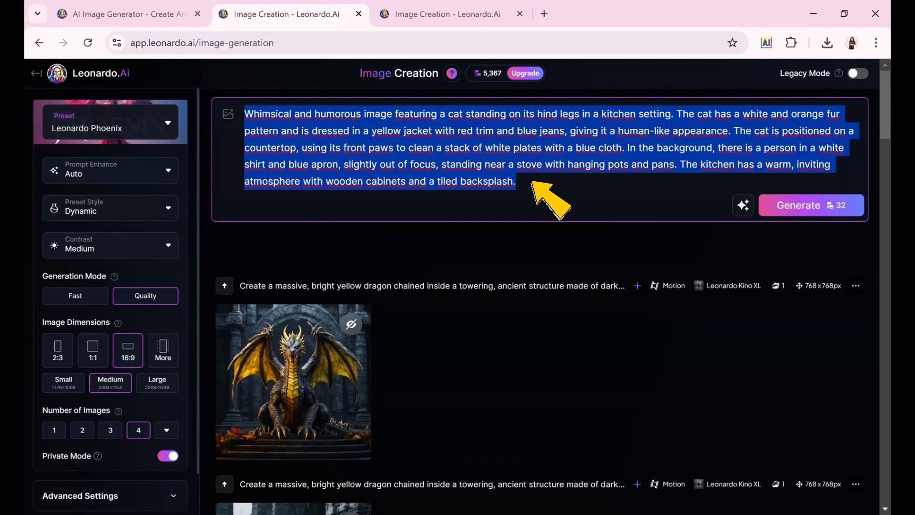
left_click(810, 205)
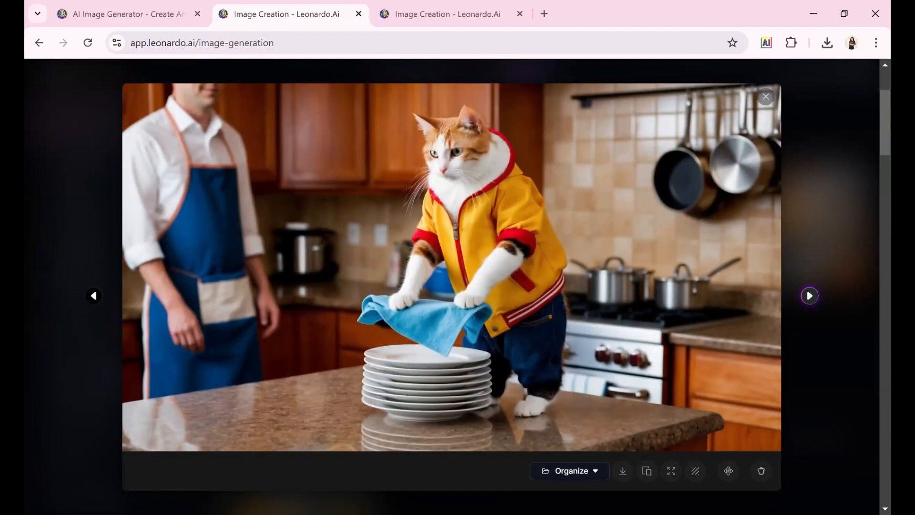
left_click(809, 295)
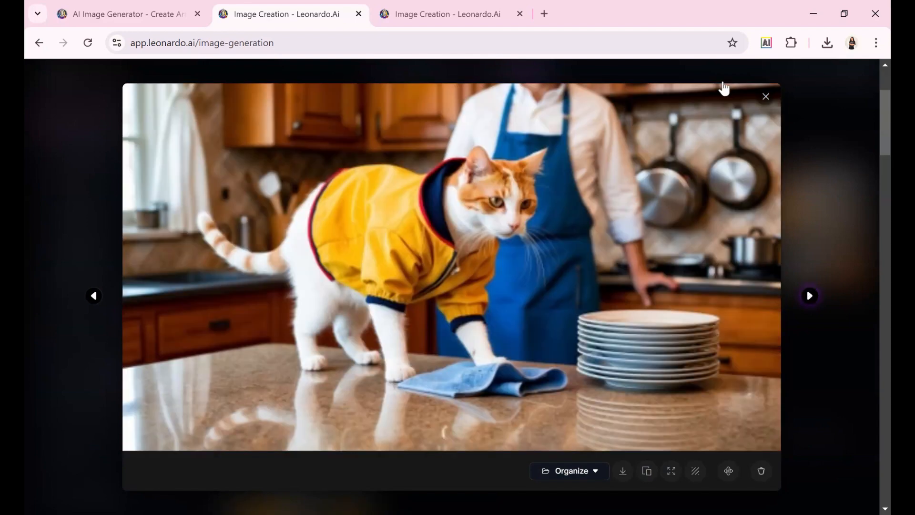
left_click(766, 96)
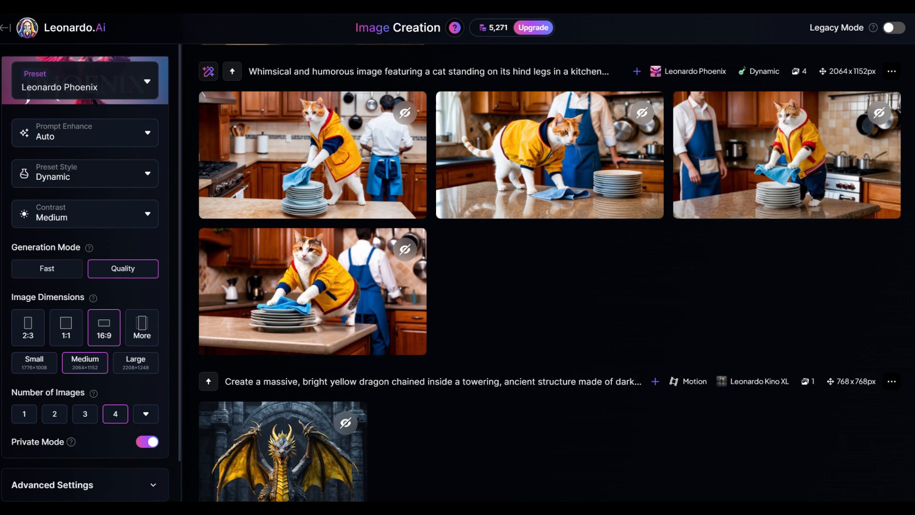
left_click(743, 114)
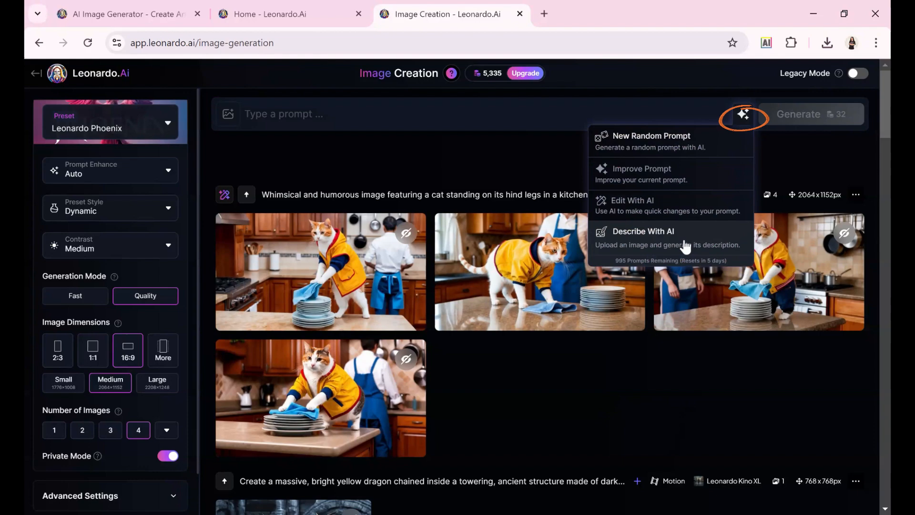
Step: Generate four Mona Lisa portraits from the described painting and cycle through them all enlarged
left_click(651, 136)
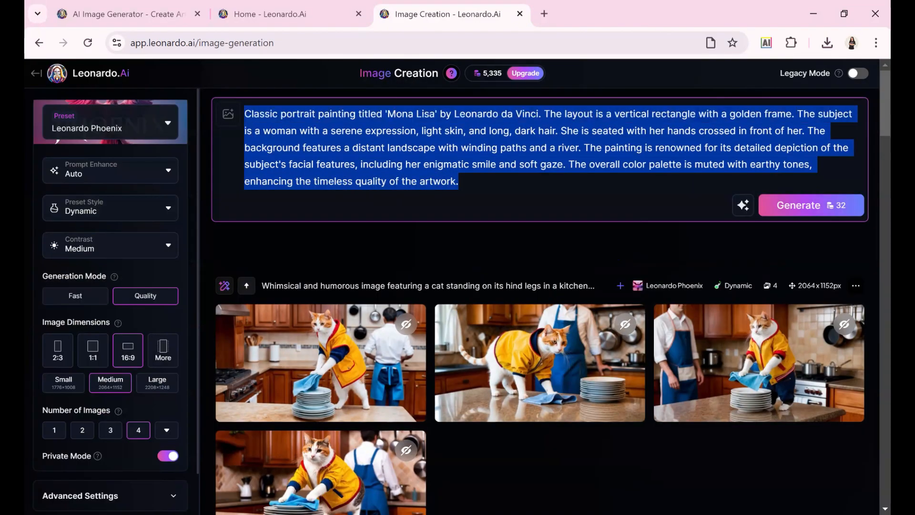
left_click(798, 205)
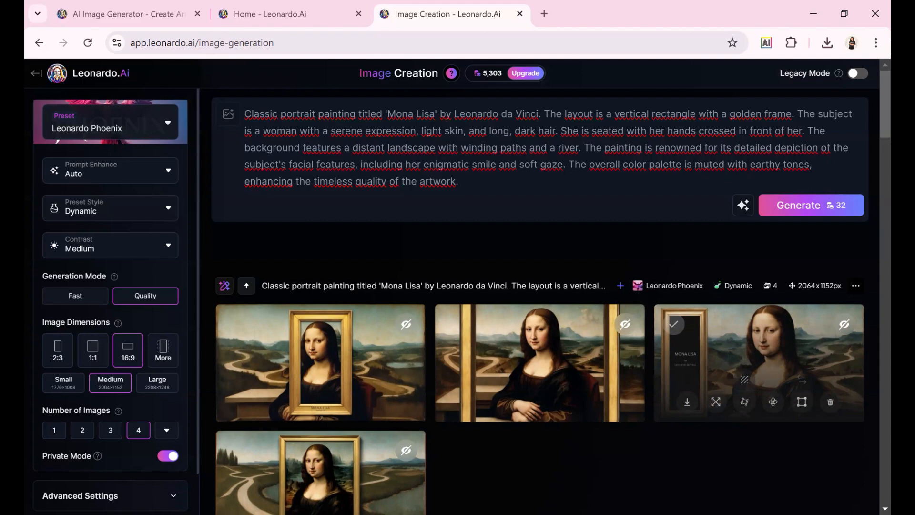
mouse_move(476, 284)
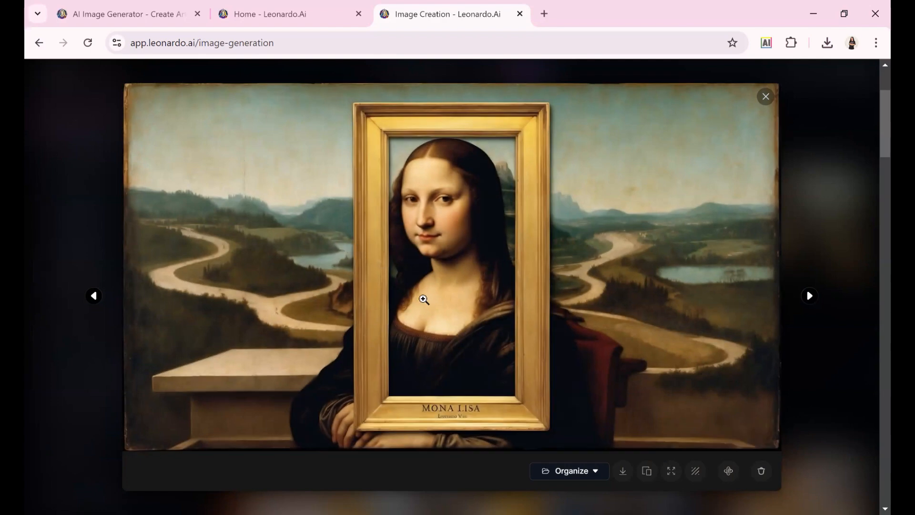
left_click(809, 296)
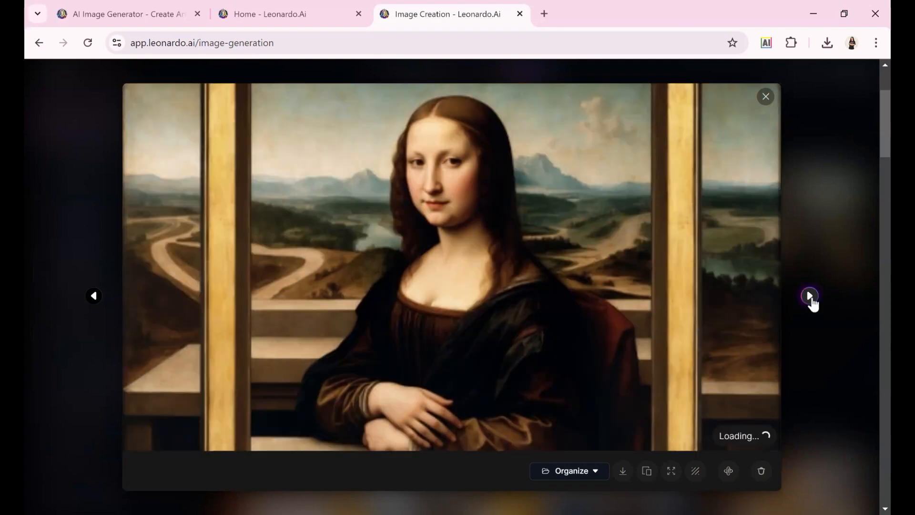
left_click(809, 296)
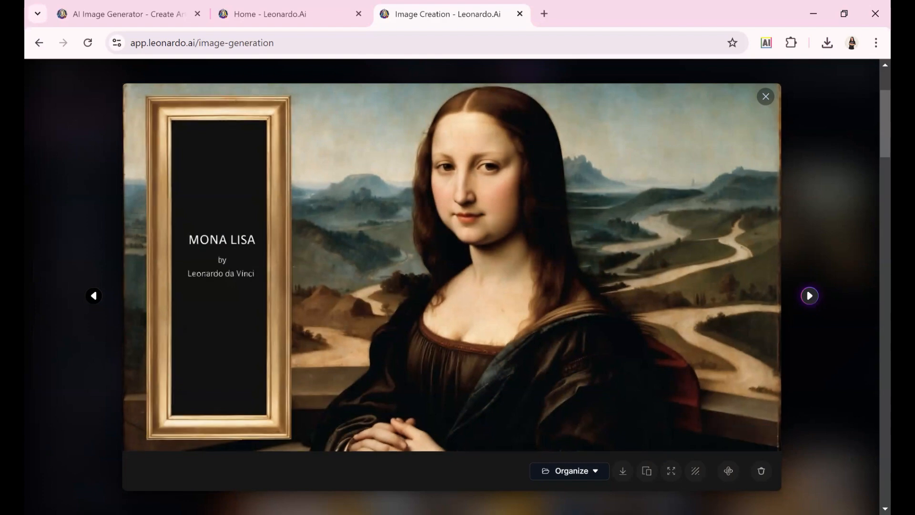
left_click(809, 296)
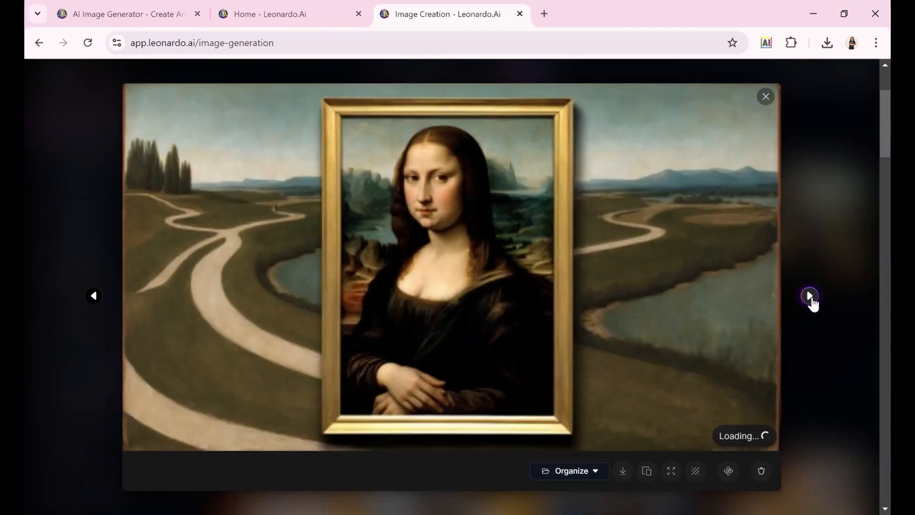
left_click(809, 296)
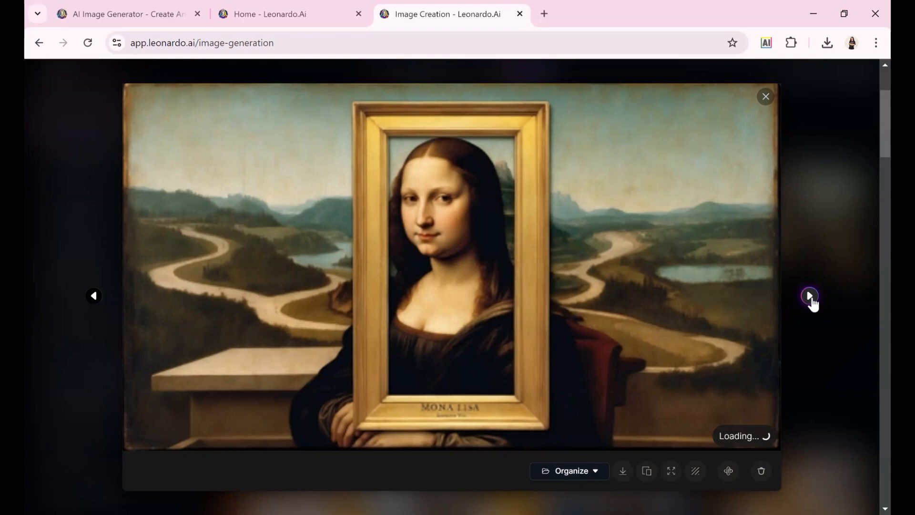
Step: Close the Mona Lisa view, generate the number 7 soccer player images, and browse them enlarged
left_click(765, 97)
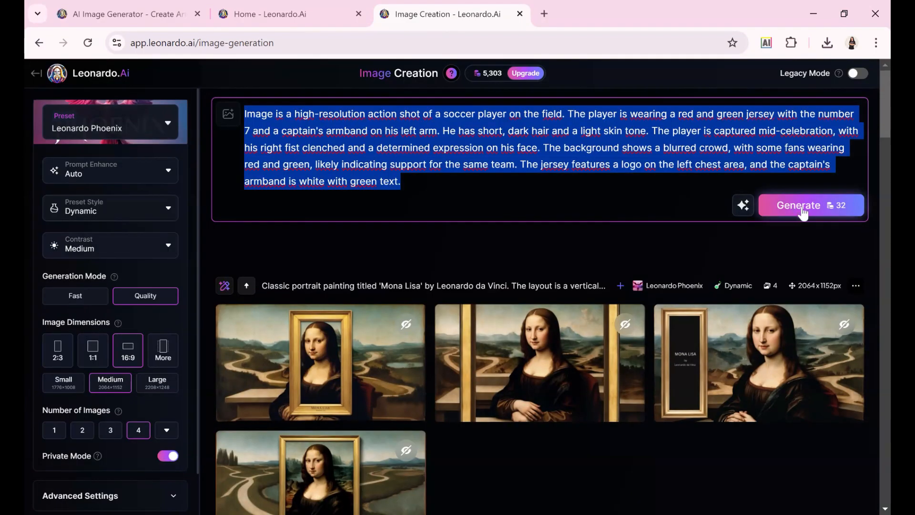
left_click(798, 205)
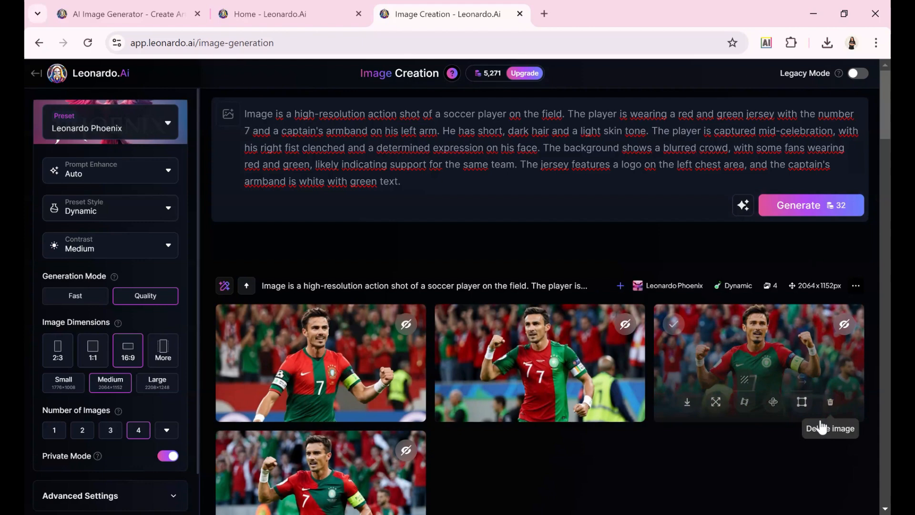
scroll("down", 3)
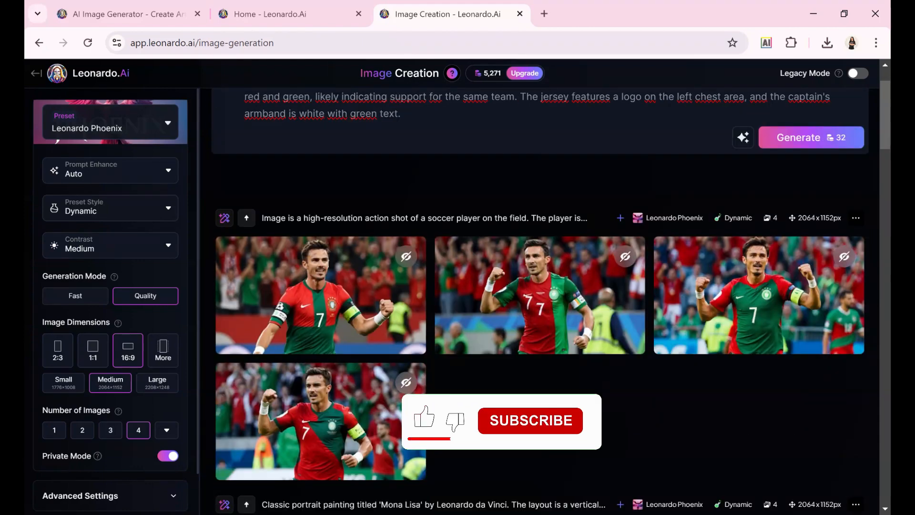
left_click(320, 294)
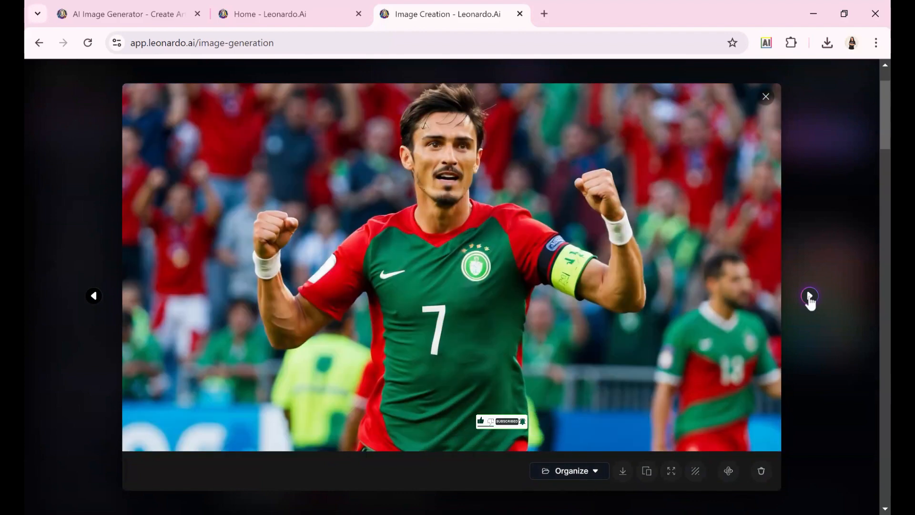
left_click(809, 296)
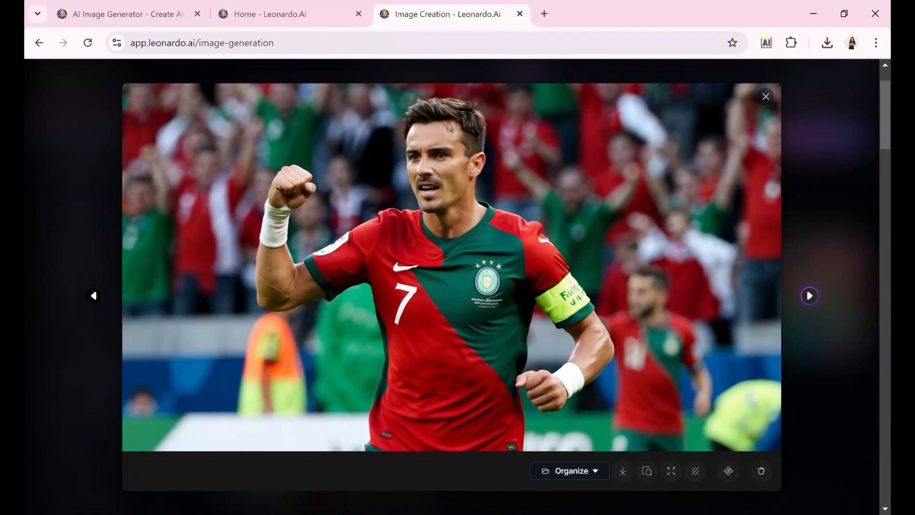
mouse_move(809, 295)
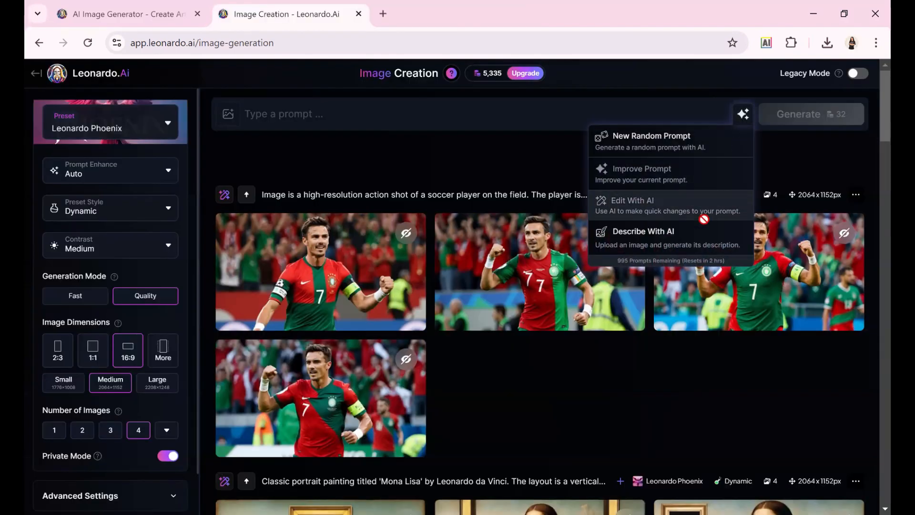
Step: Describe an uploaded photo, generate white mansion with 'EZ 888' car images, and browse them
left_click(642, 232)
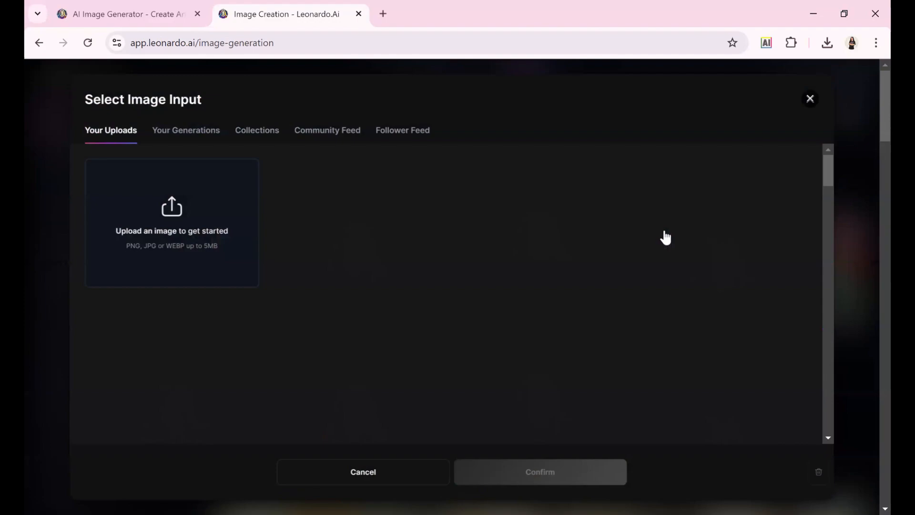
left_click(810, 98)
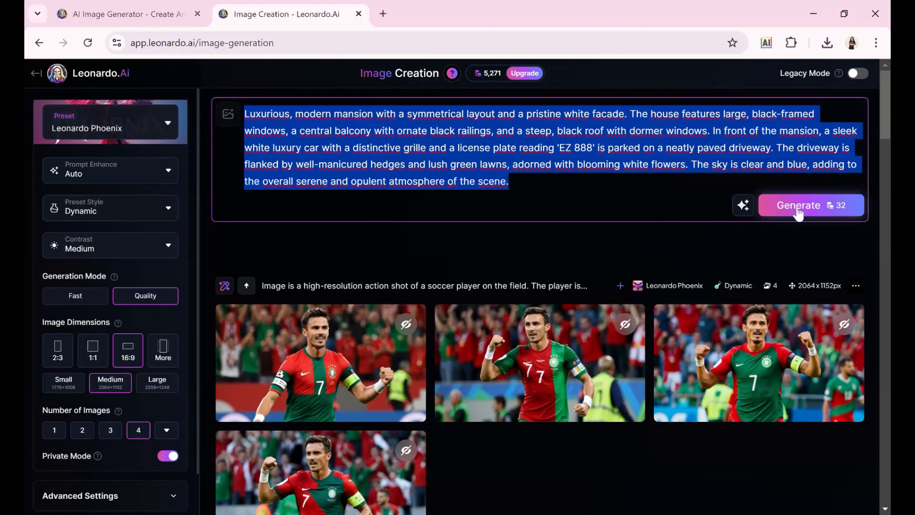
left_click(797, 205)
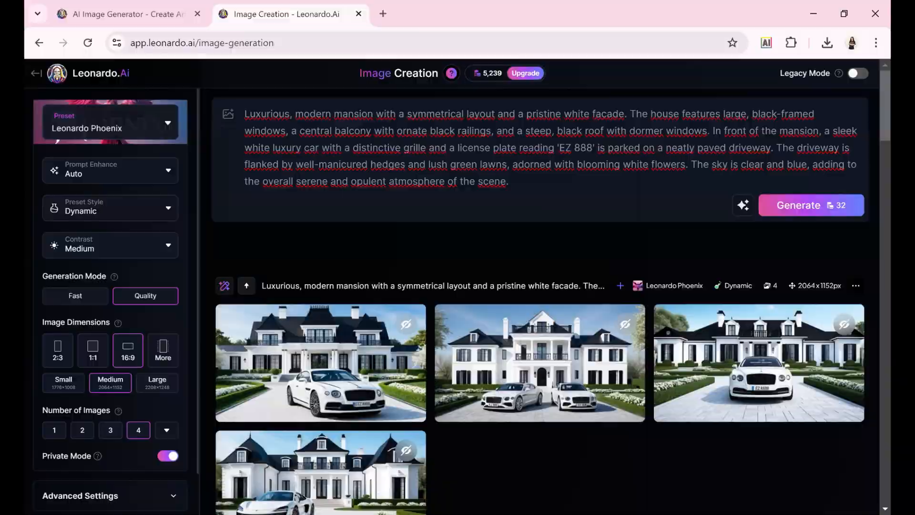
left_click(320, 362)
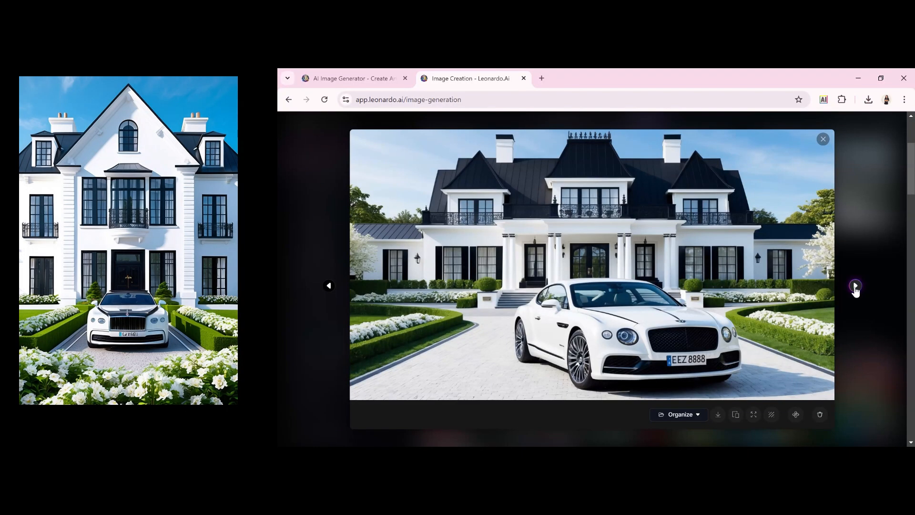
left_click(855, 285)
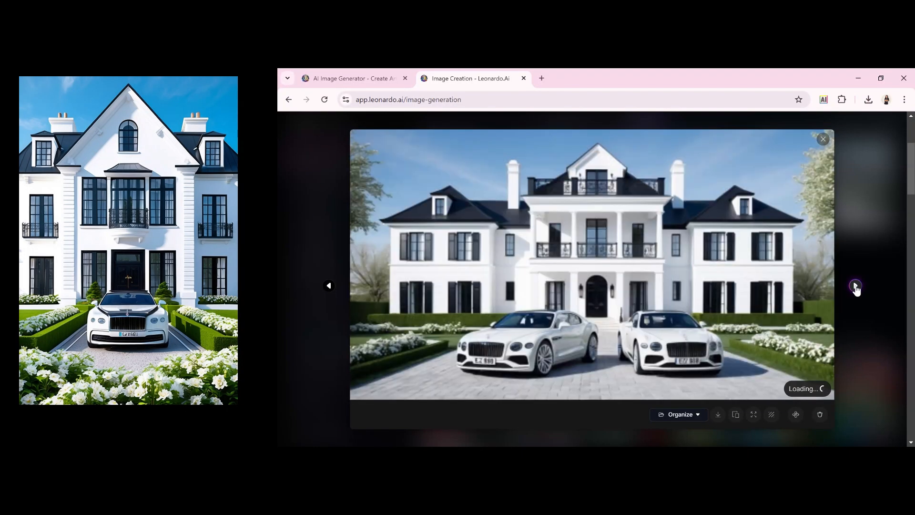
left_click(855, 286)
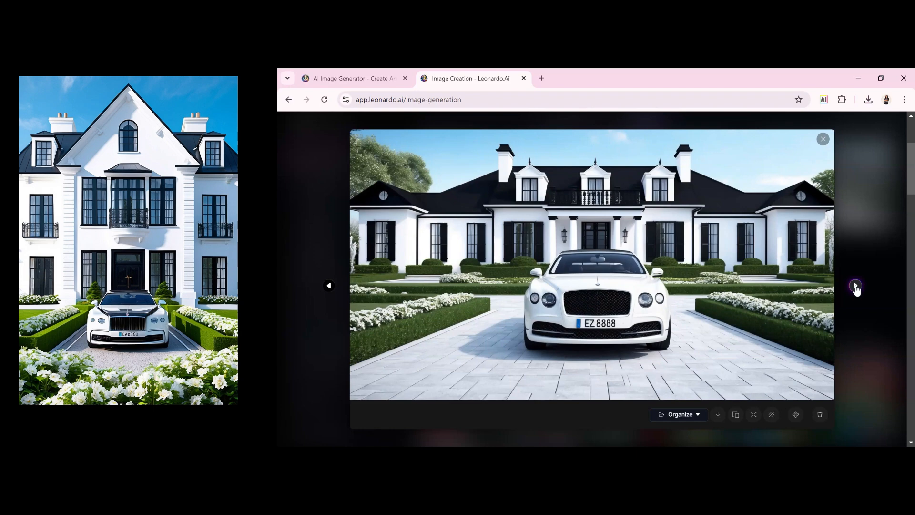
left_click(856, 285)
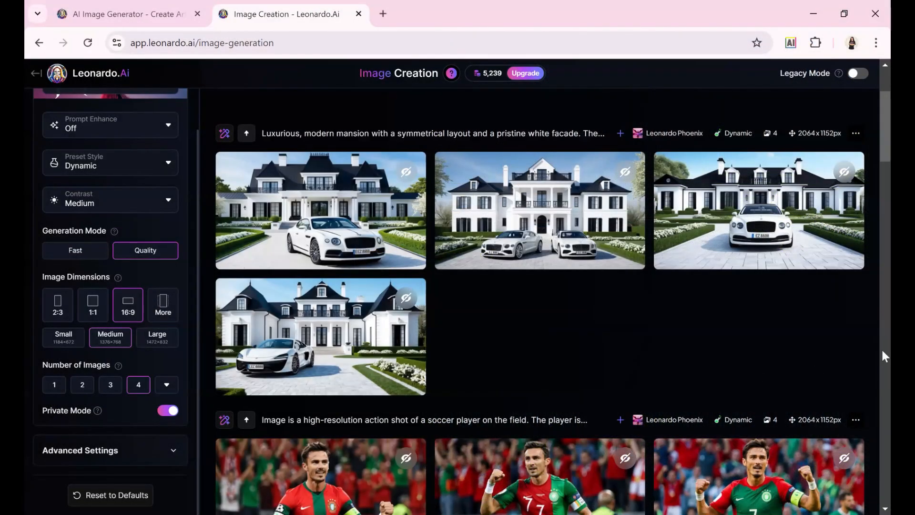
scroll("down", 3)
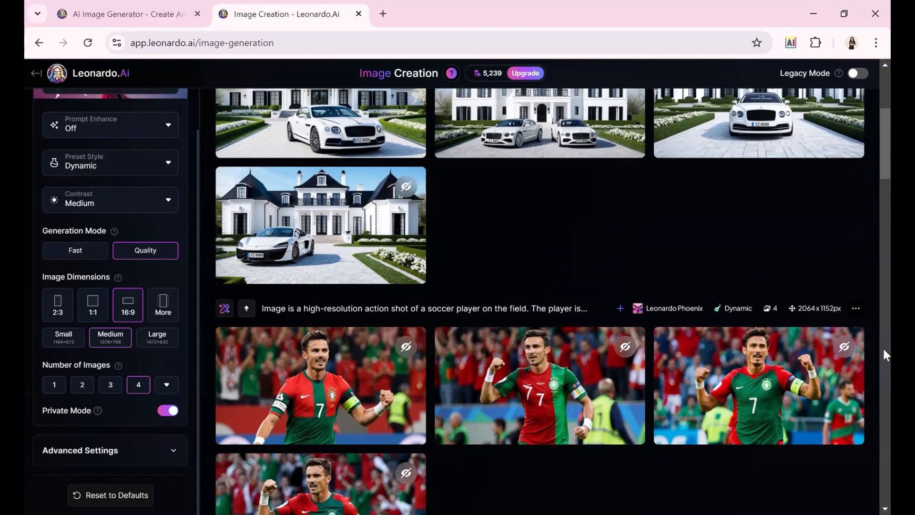
scroll("down", 3)
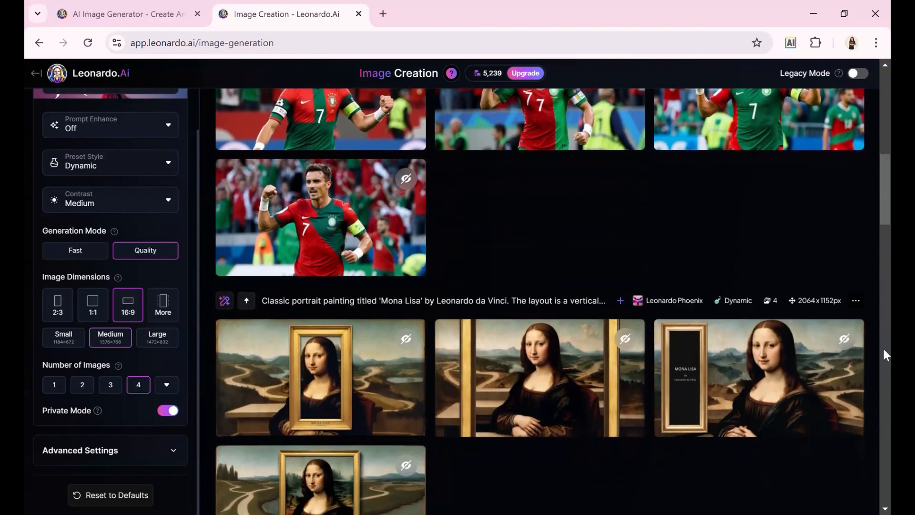
scroll("down", 3)
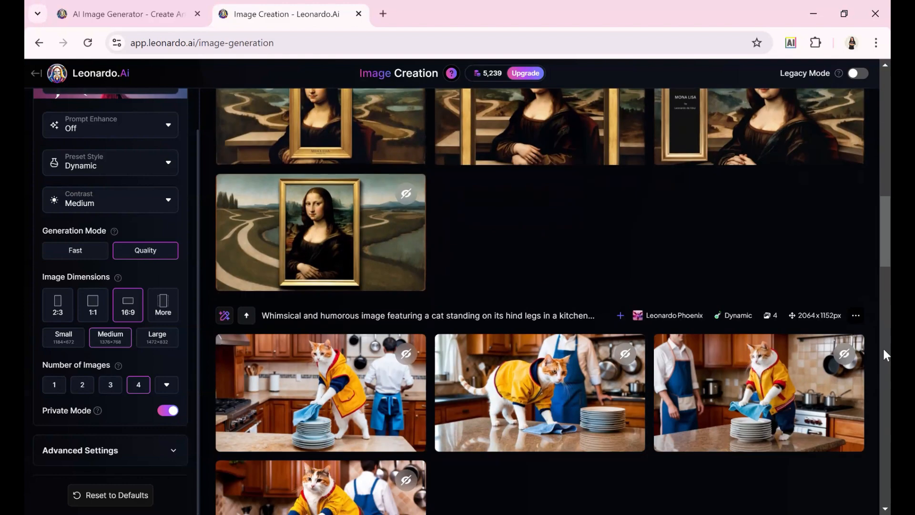
scroll("down", 3)
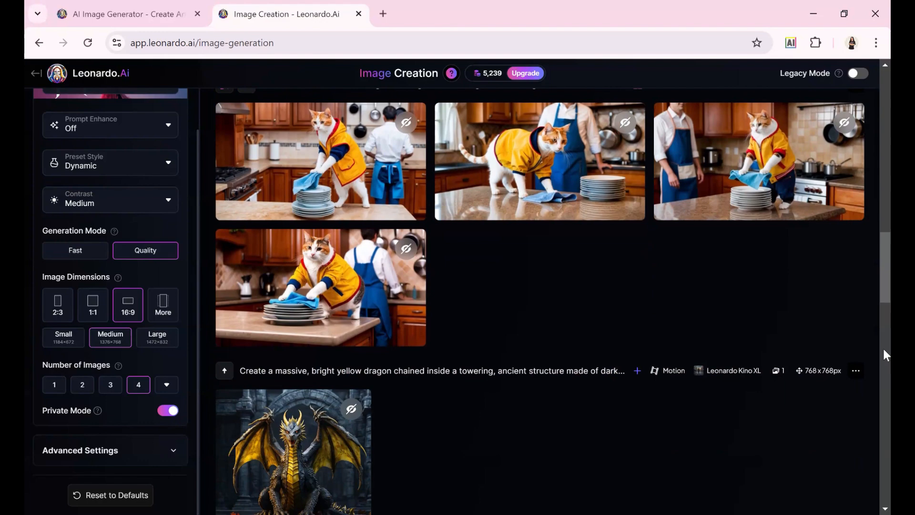
scroll("down", 3)
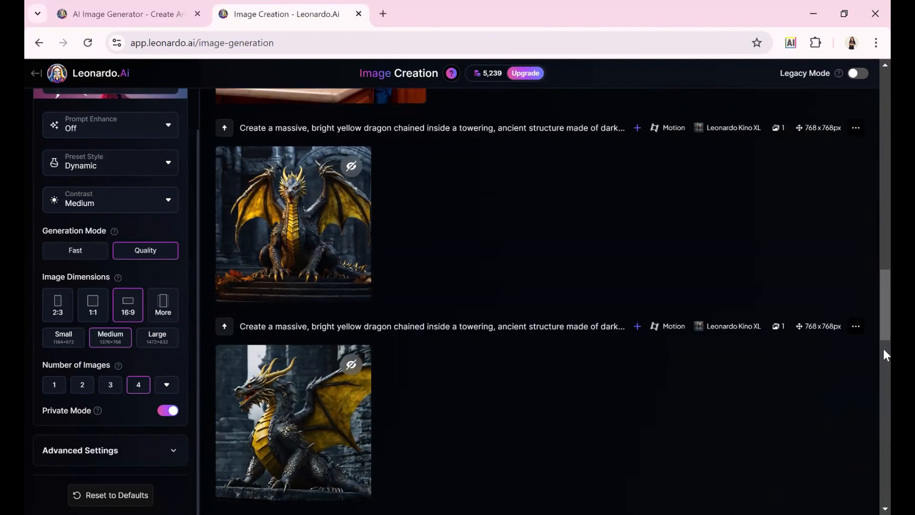
scroll("down", 3)
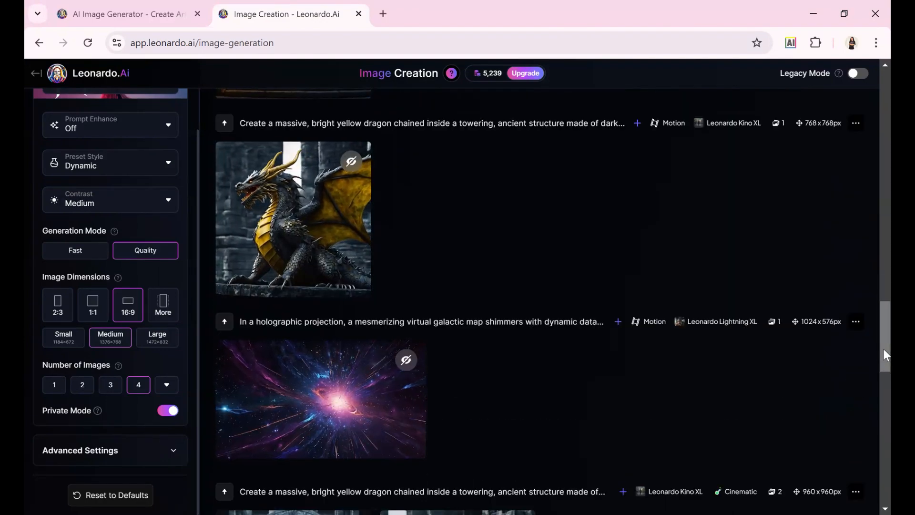
scroll("down", 3)
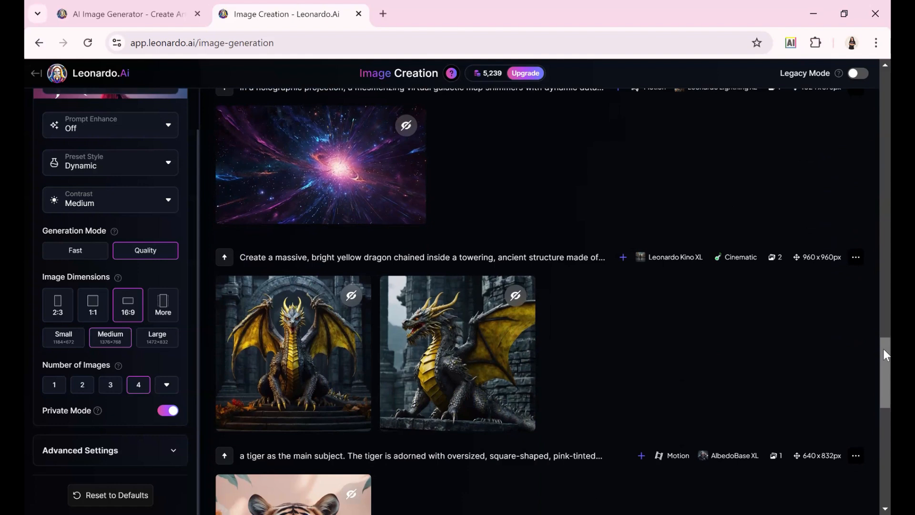
scroll("down", 3)
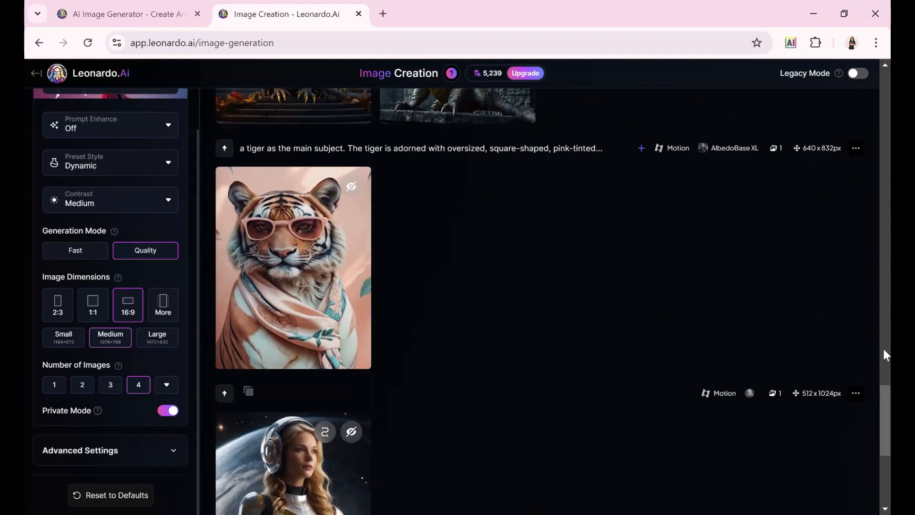
scroll("down", 3)
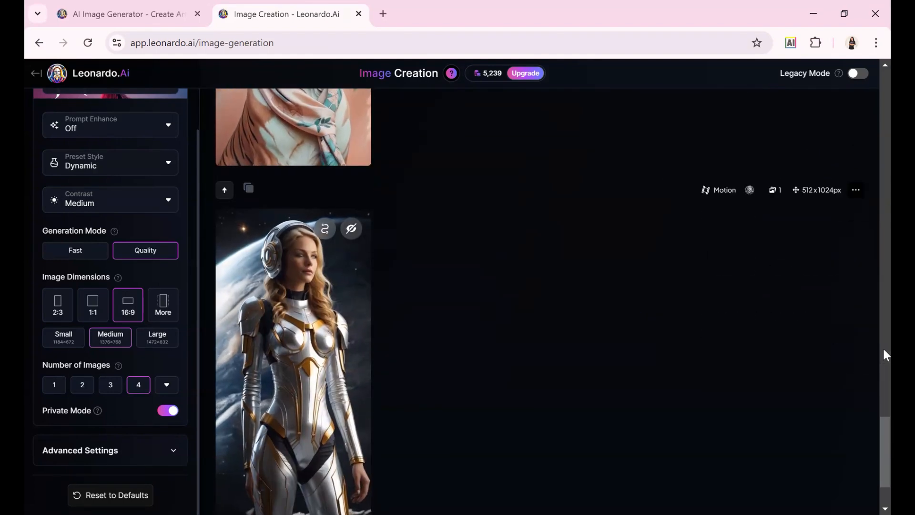
scroll("down", 3)
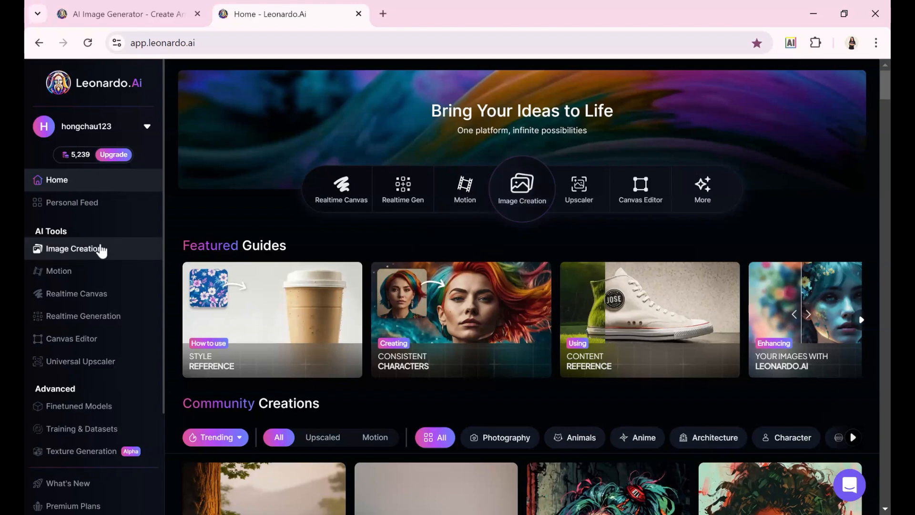
Step: Open Image Creation from the home page and choose Describe With AI for the prompt
left_click(74, 249)
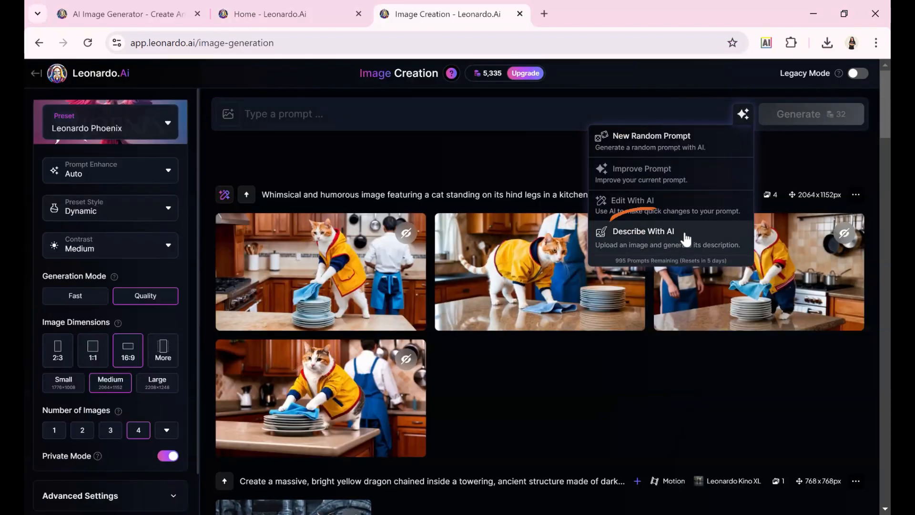
left_click(642, 232)
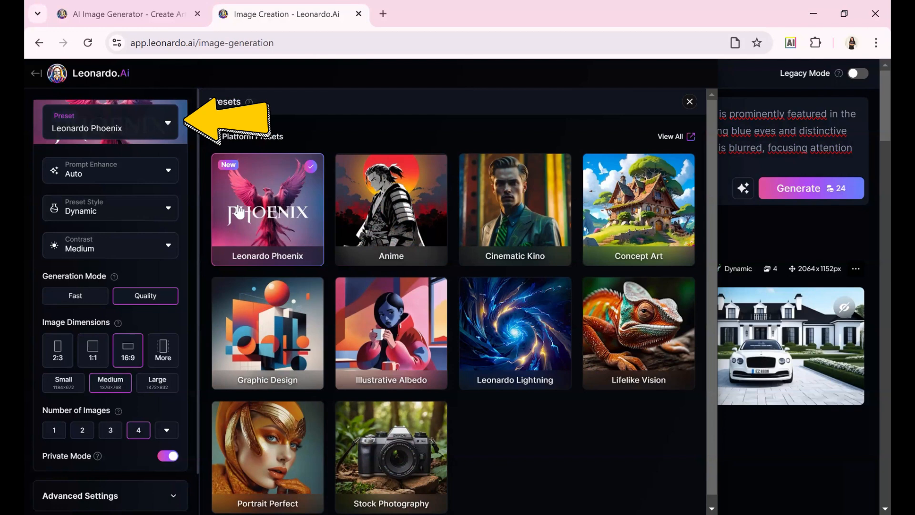
mouse_move(390, 210)
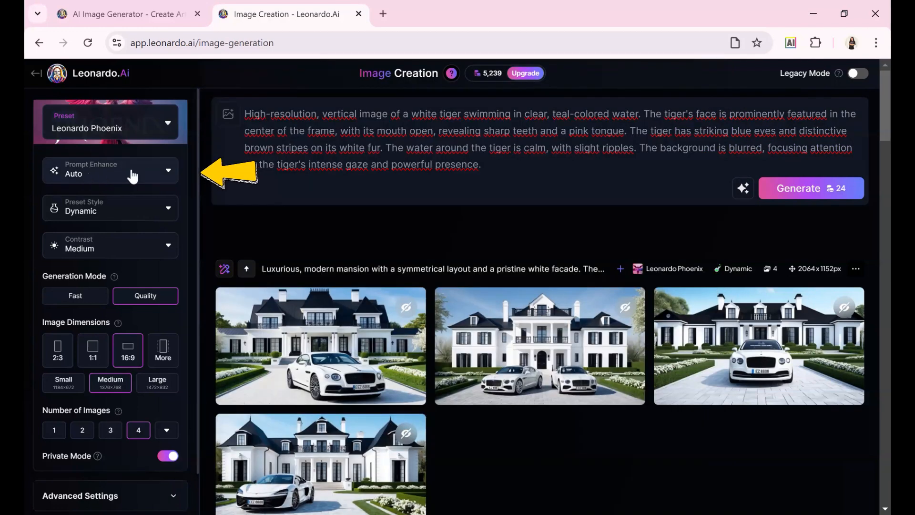
Step: Switch Prompt Enhance off for the white tiger prompt and review the generation settings
left_click(110, 170)
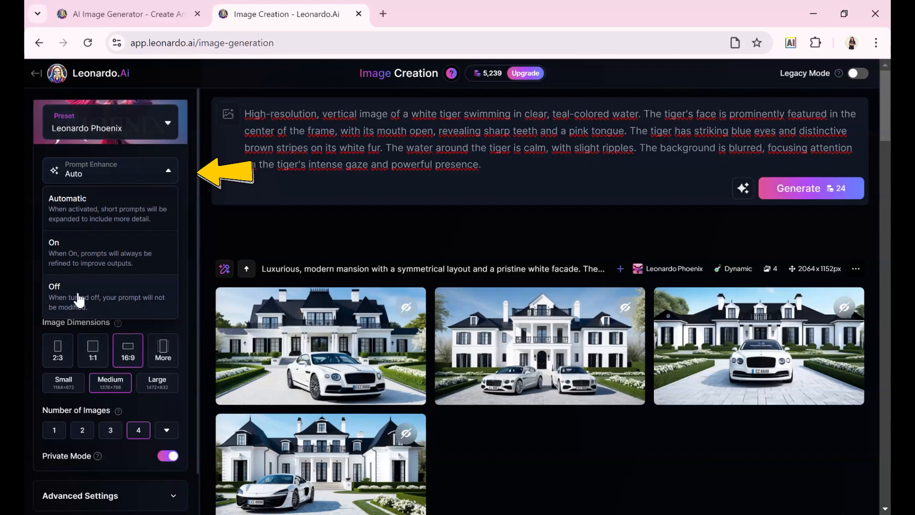
left_click(55, 286)
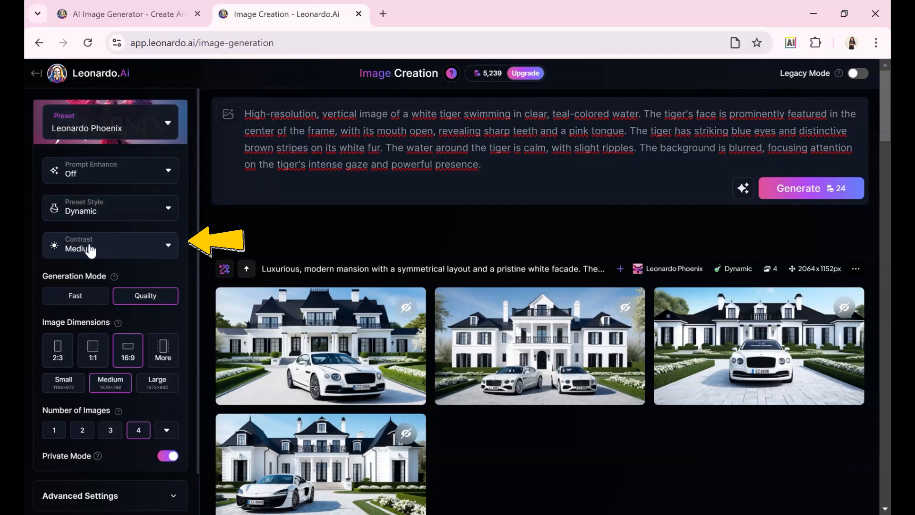
mouse_move(49, 280)
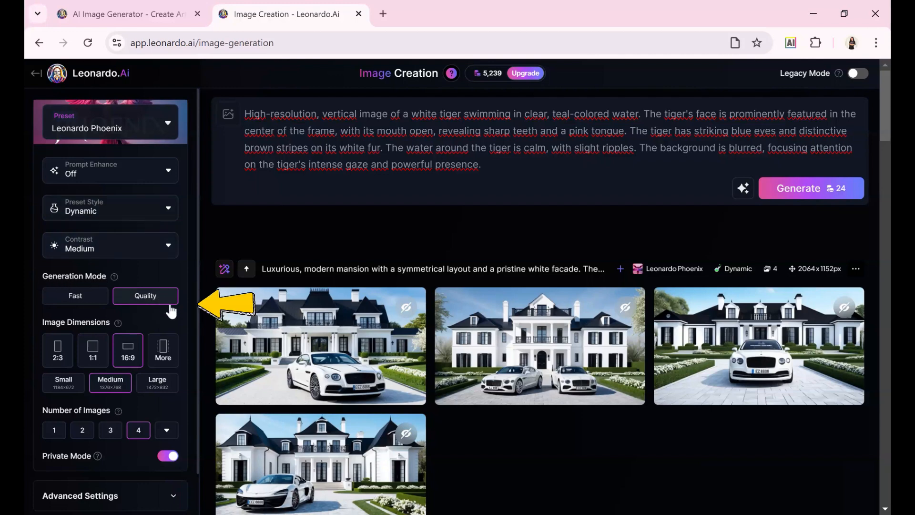
scroll("down", 3)
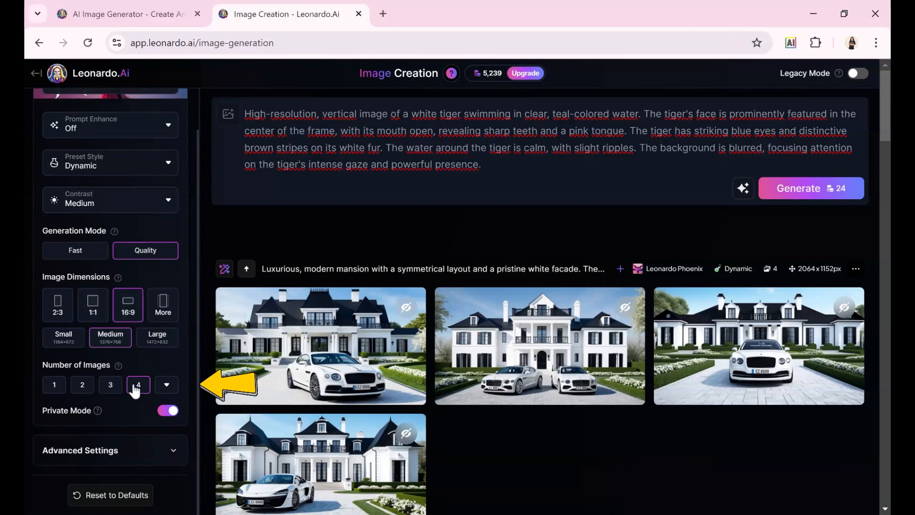
mouse_move(704, 221)
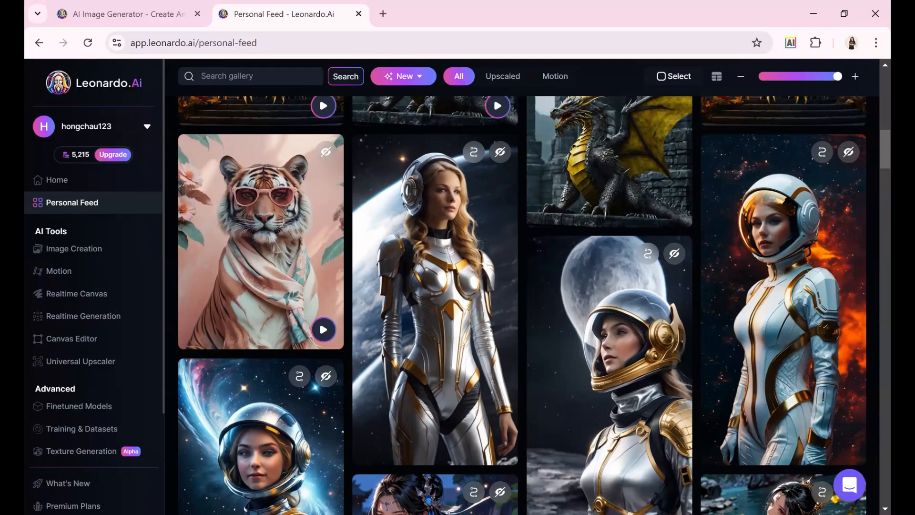
Step: Scroll through the past portraits in the Personal Feed, then return to Image Creation
scroll("down", 3)
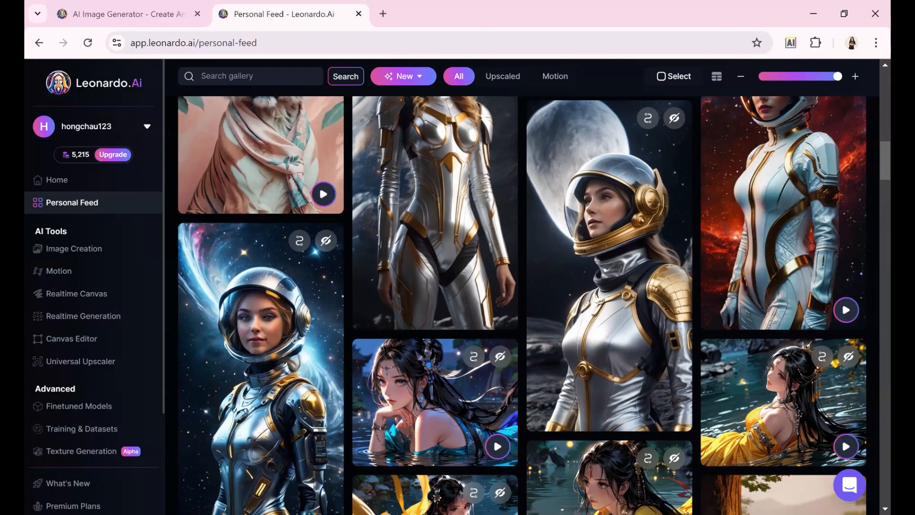
scroll("down", 3)
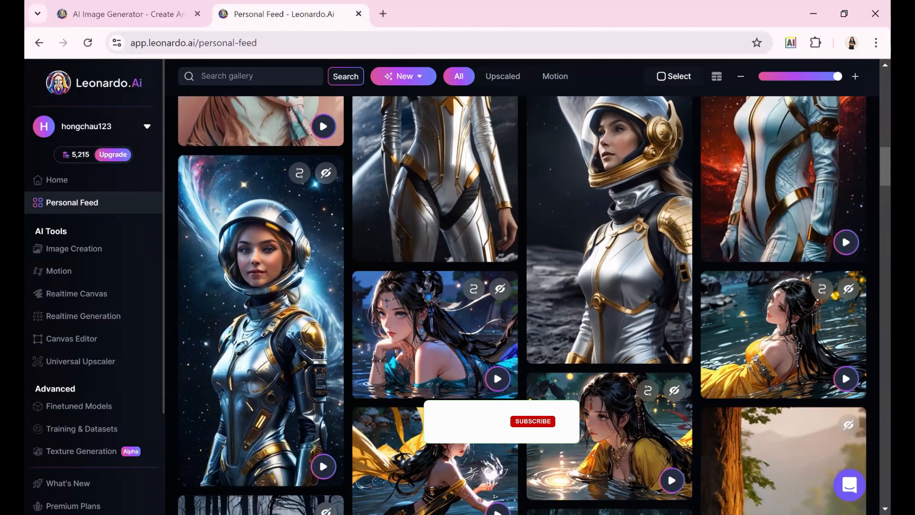
scroll("down", 3)
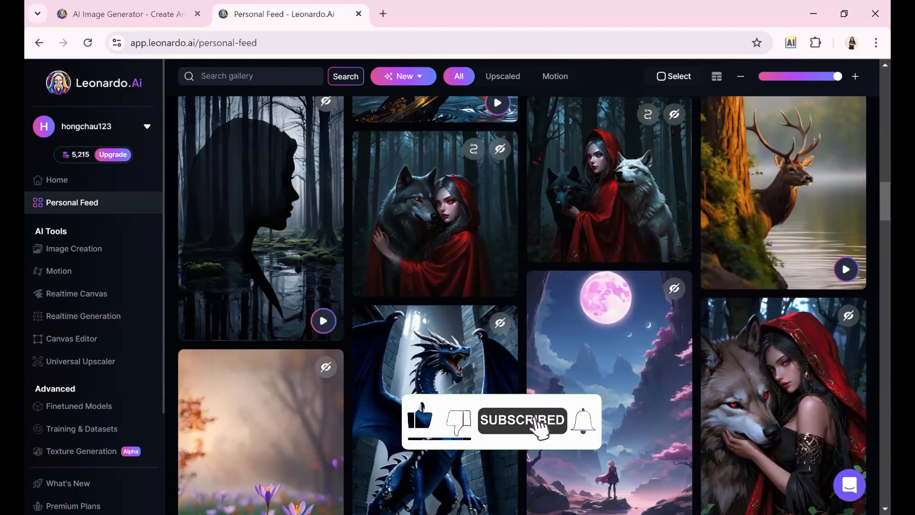
scroll("down", 3)
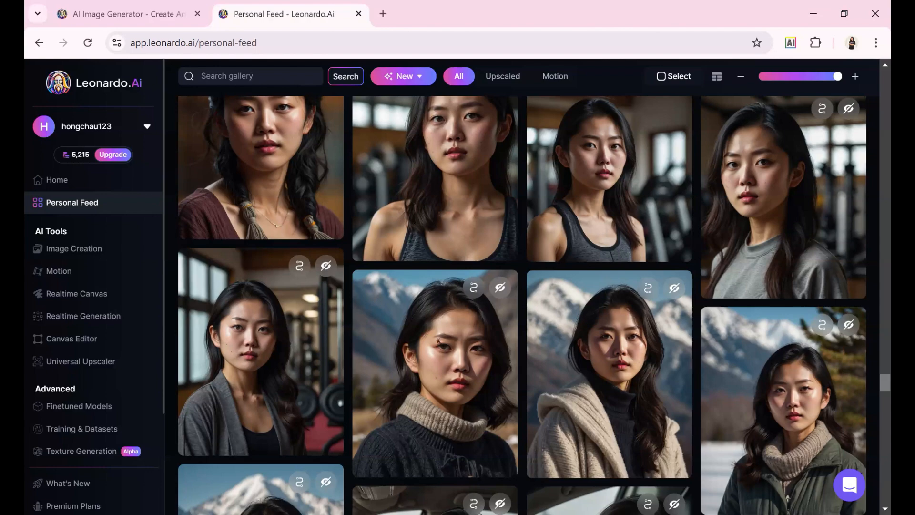
scroll("down", 3)
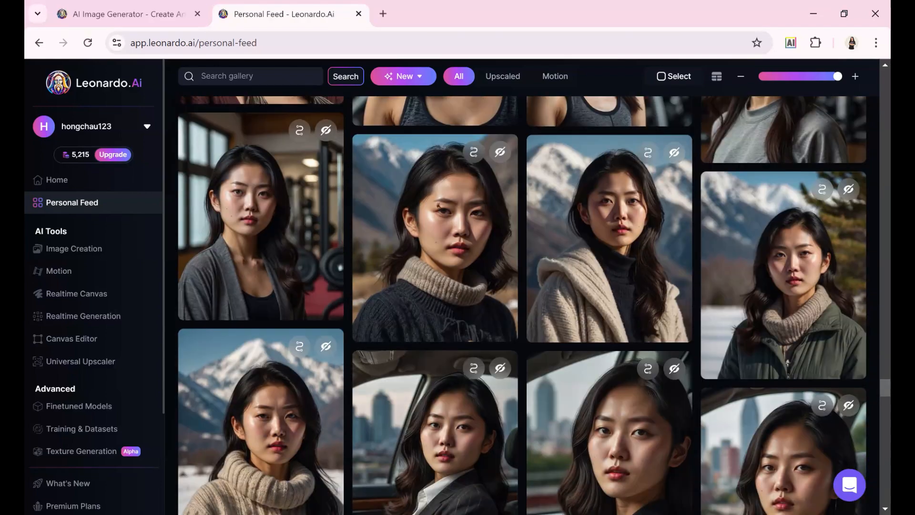
scroll("down", 3)
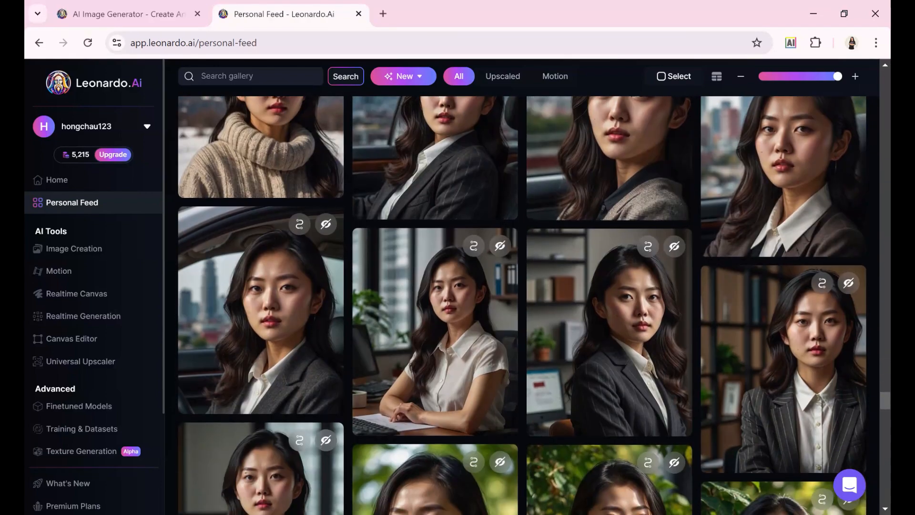
scroll("down", 3)
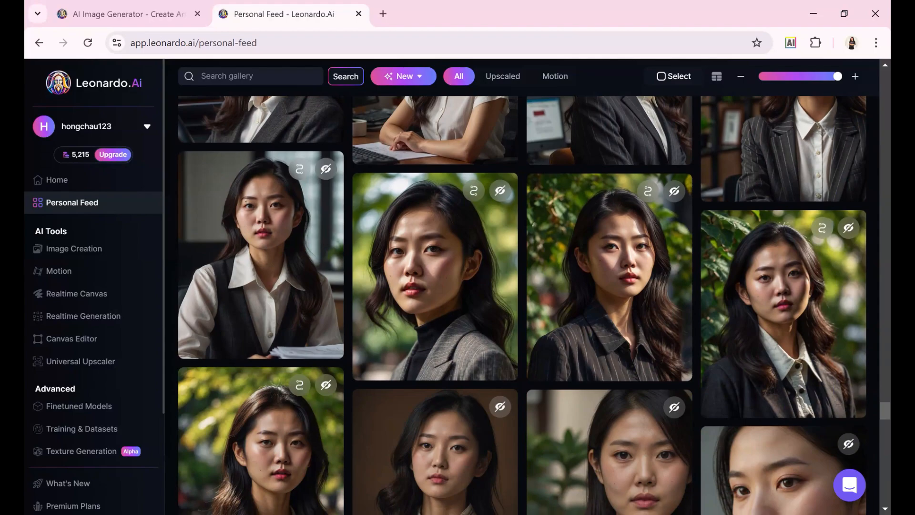
scroll("down", 3)
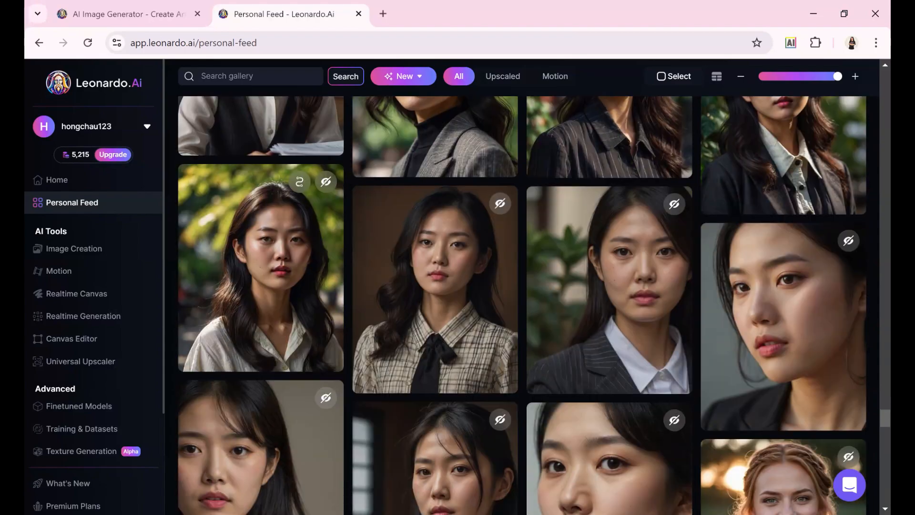
left_click(73, 248)
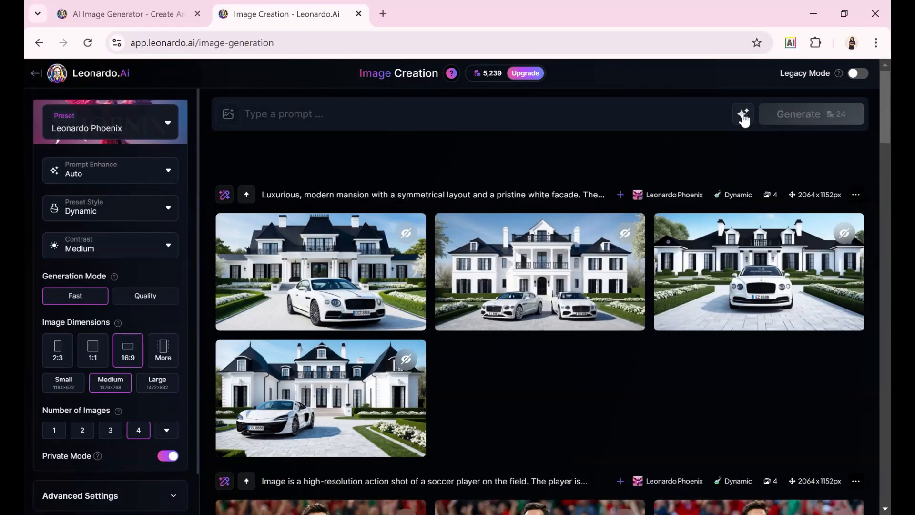
Step: Use Describe With AI on the uploaded plaid-shirt, bow-tie portrait and confirm it
left_click(744, 114)
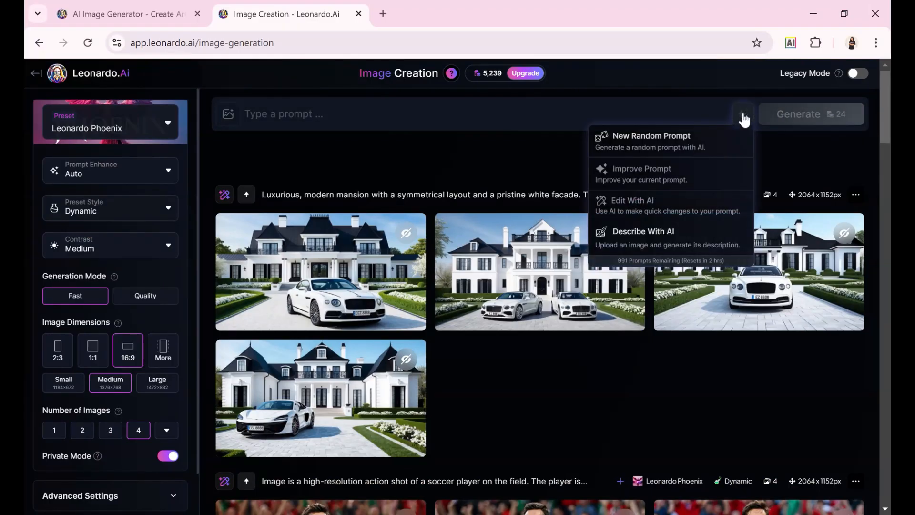
mouse_move(662, 244)
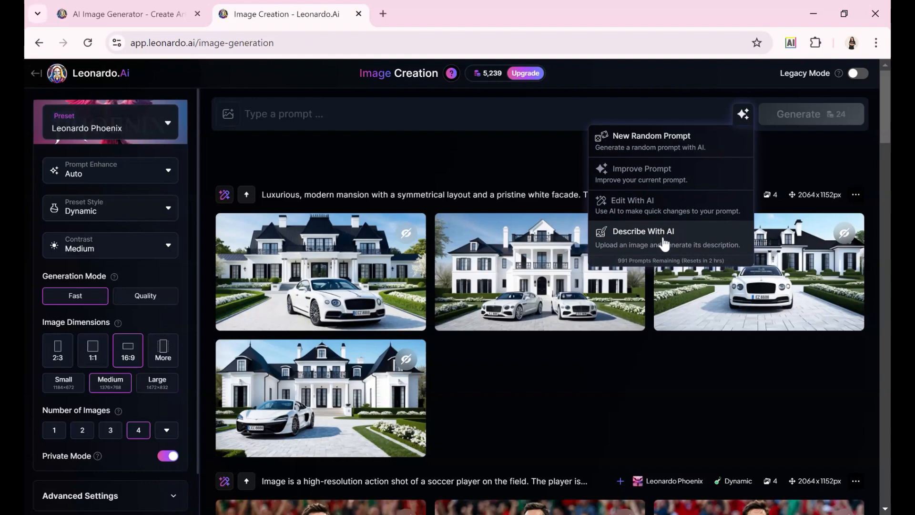
left_click(642, 231)
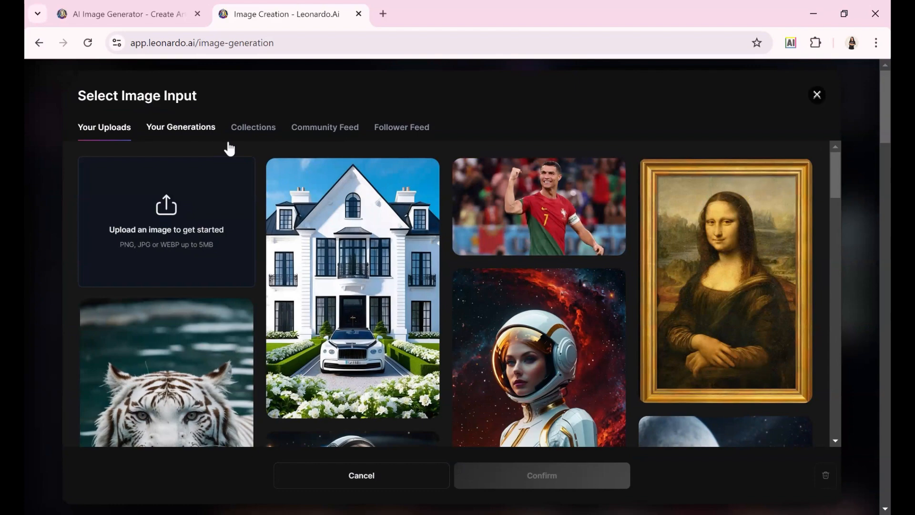
scroll("down", 3)
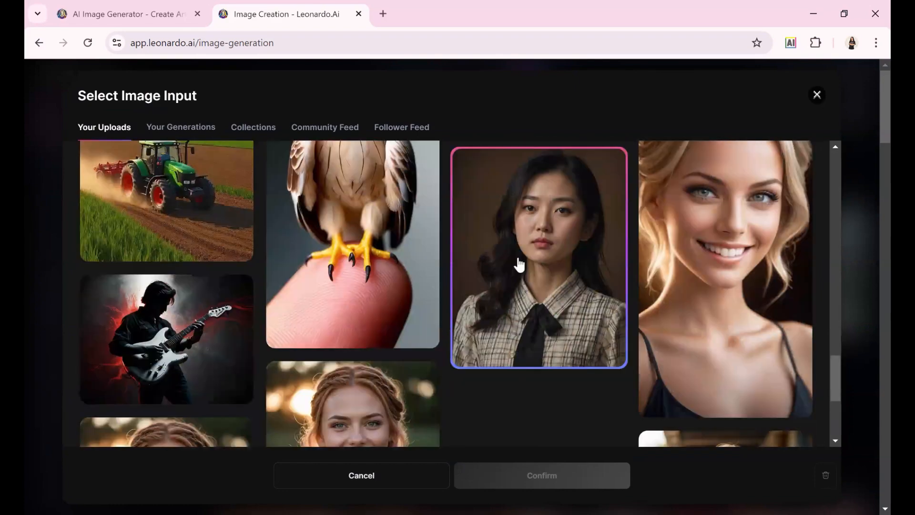
scroll("down", 3)
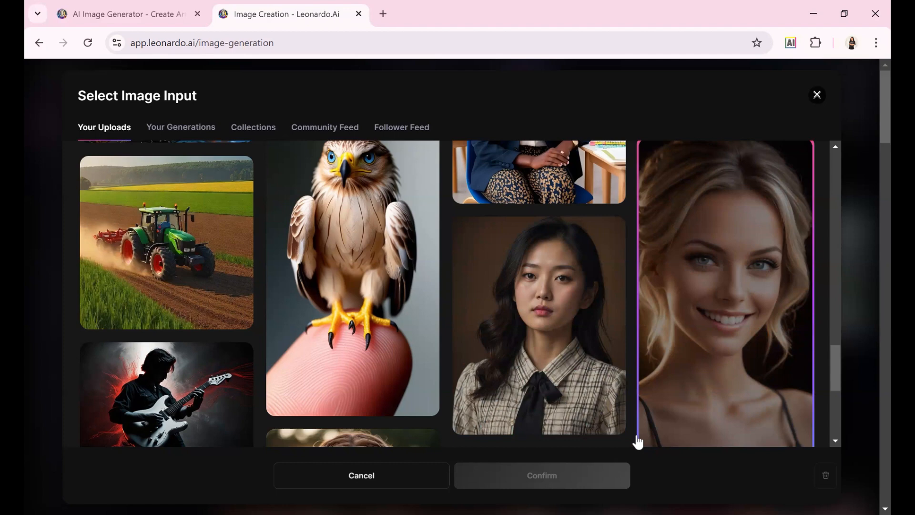
left_click(537, 326)
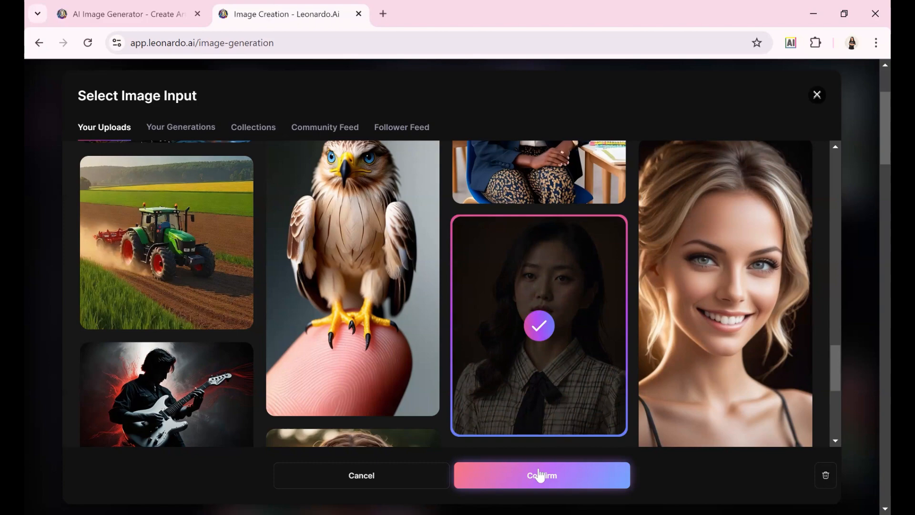
left_click(541, 475)
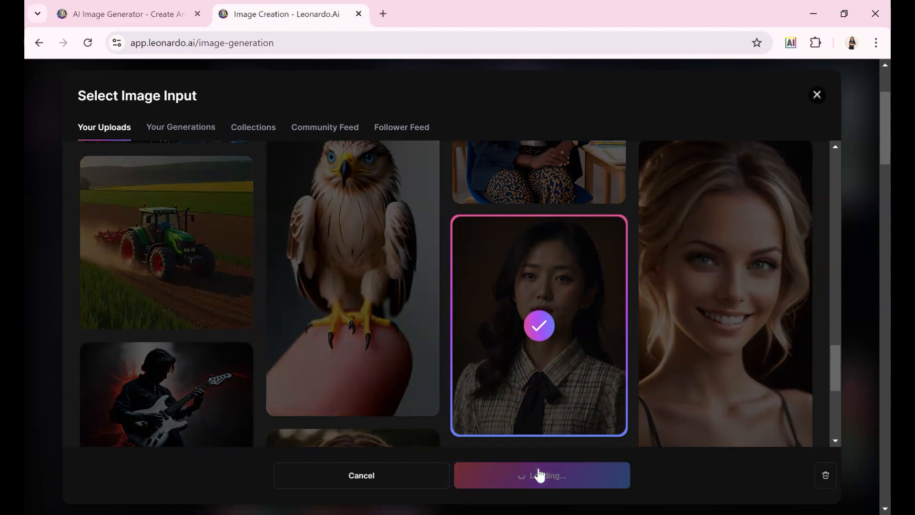
left_click(541, 475)
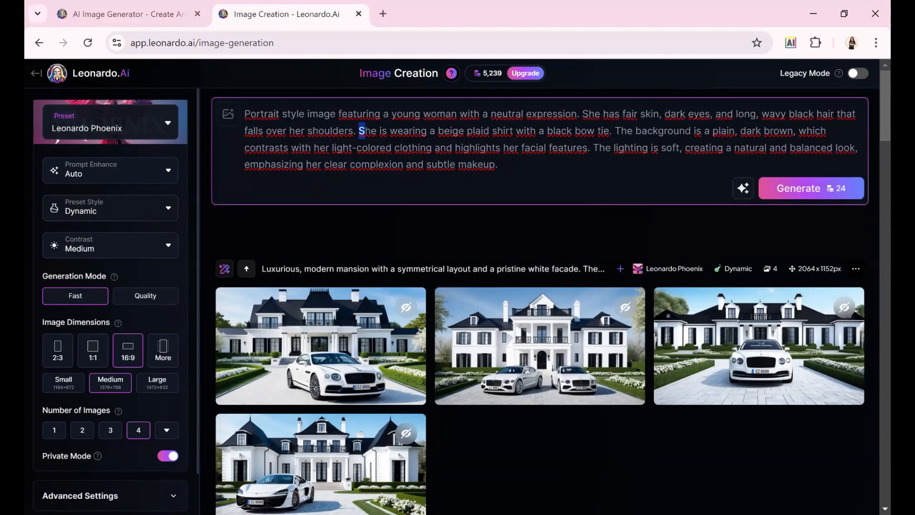
Step: Replace the plaid shirt sentence with an elegant pink dress in a garden and generate
left_click_drag(359, 130, 608, 130)
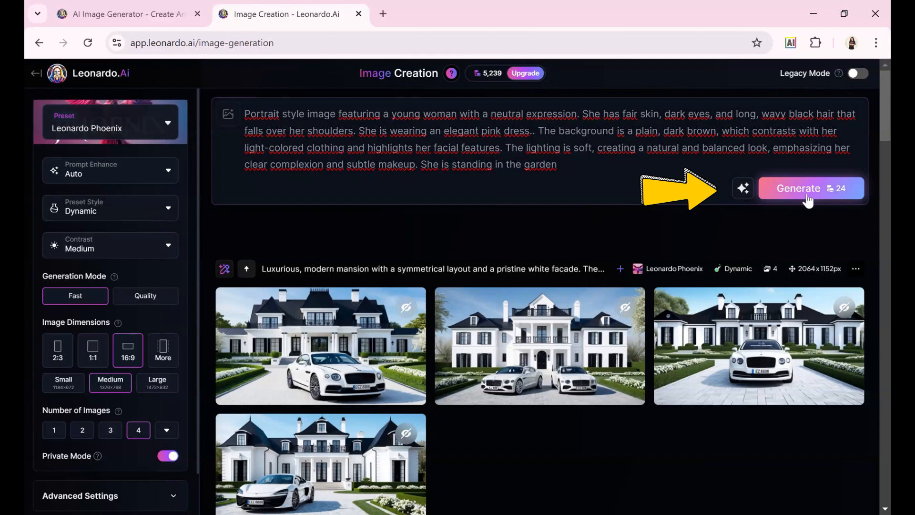
left_click(798, 188)
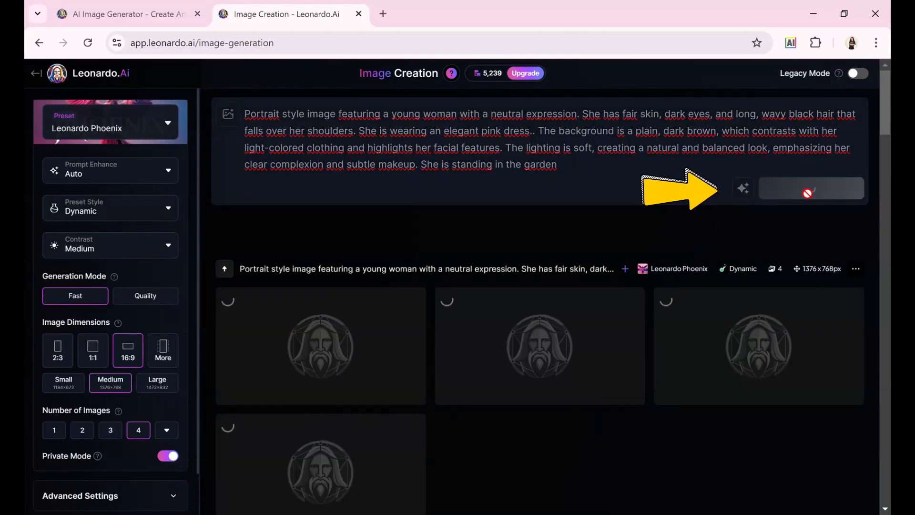
left_click(810, 188)
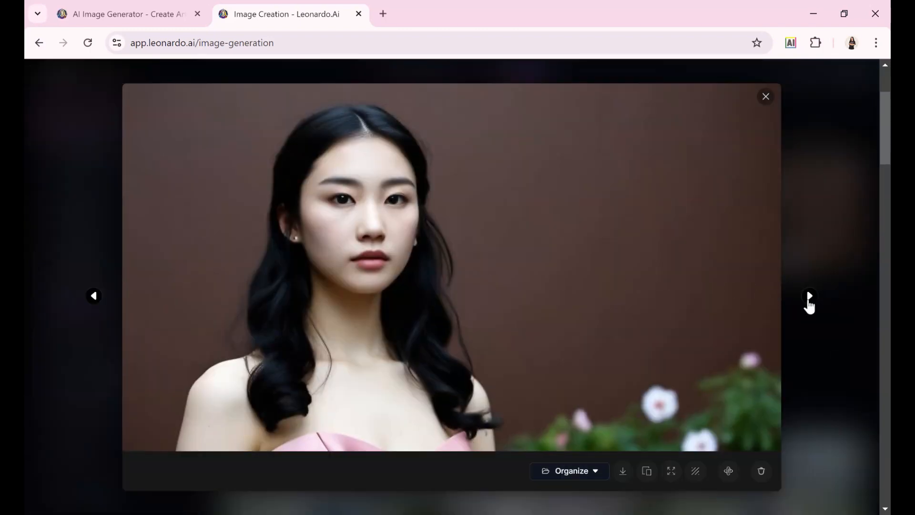
Step: Step through the enlarged pink-dress portraits of the dark-haired woman
left_click(808, 296)
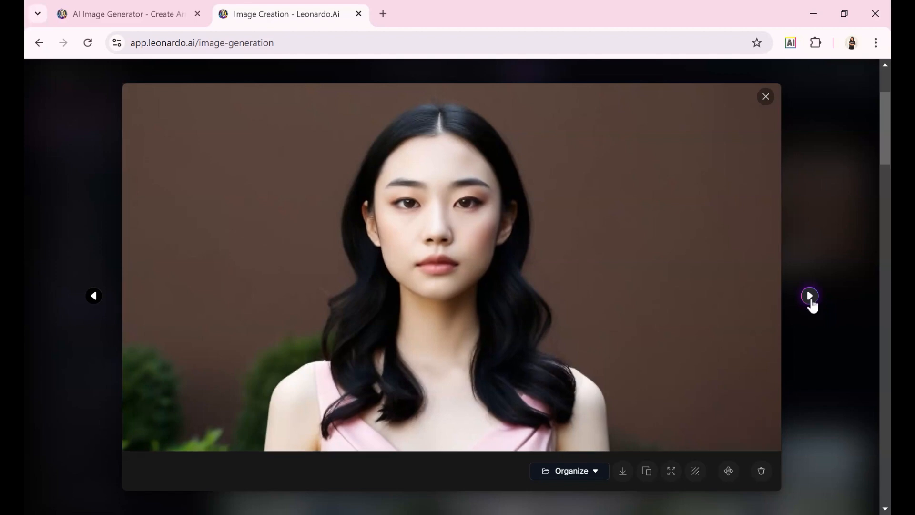
left_click(809, 296)
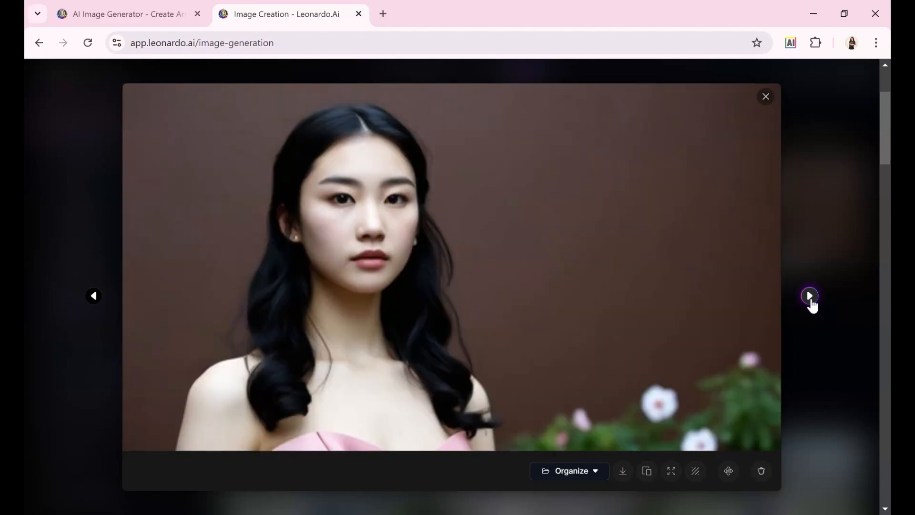
left_click(765, 96)
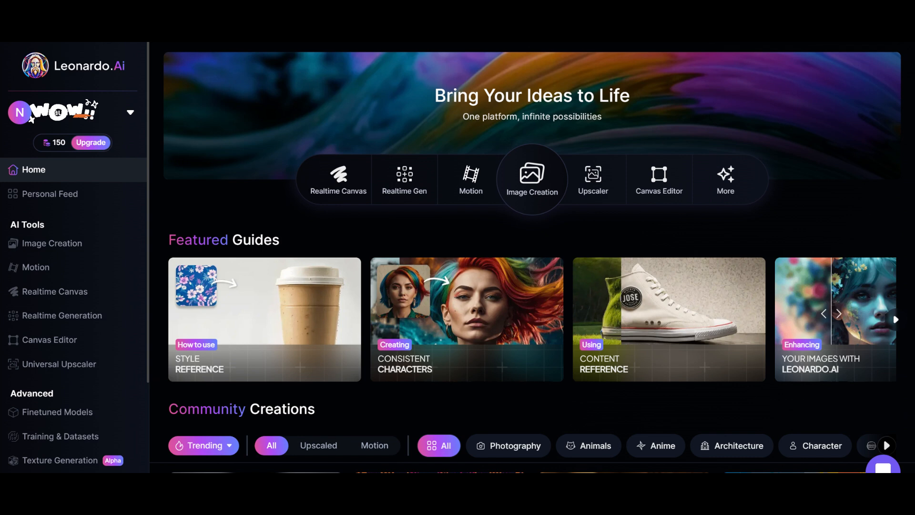